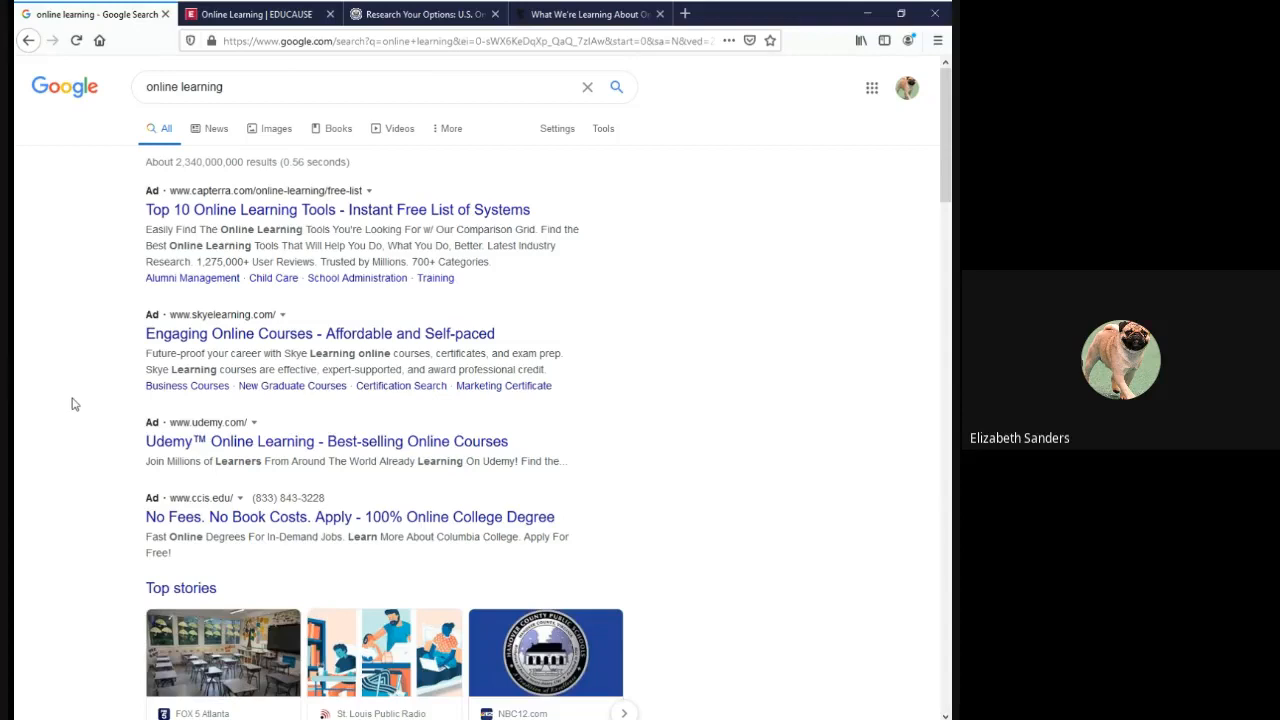
{"action": "mouse_move", "coordinate": [80, 400]}
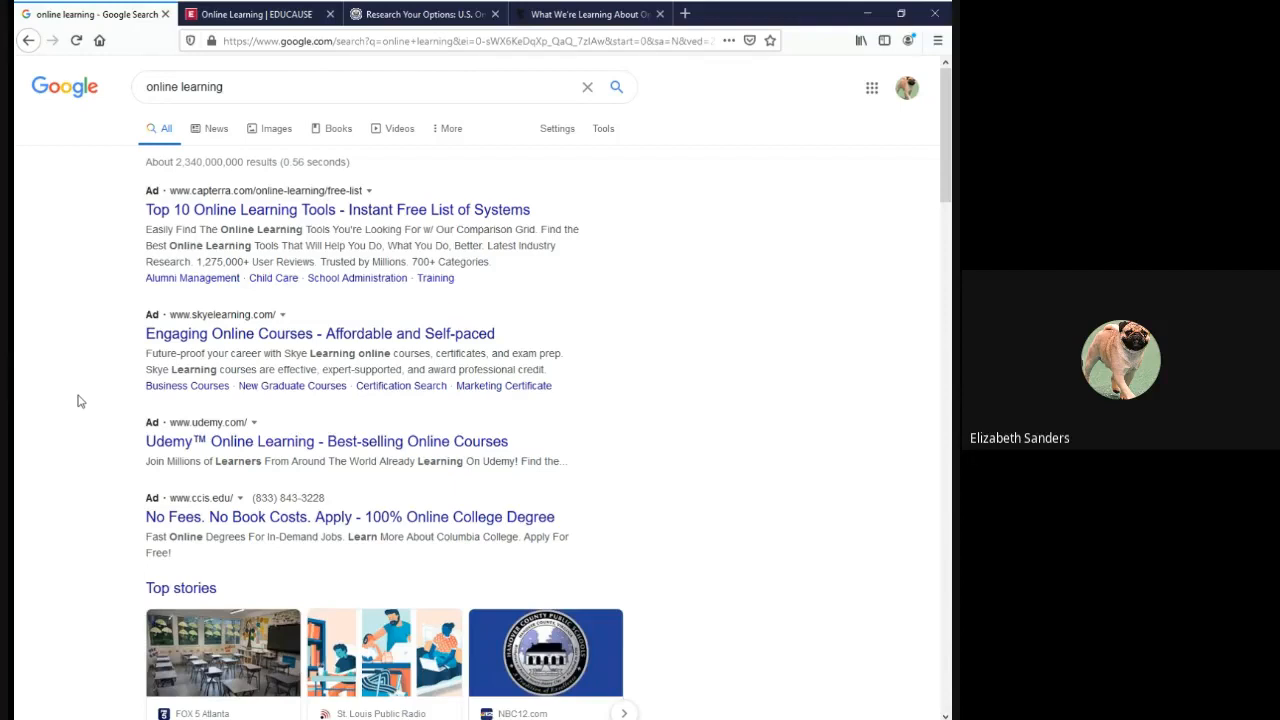
{"action": "mouse_move", "coordinate": [58, 416]}
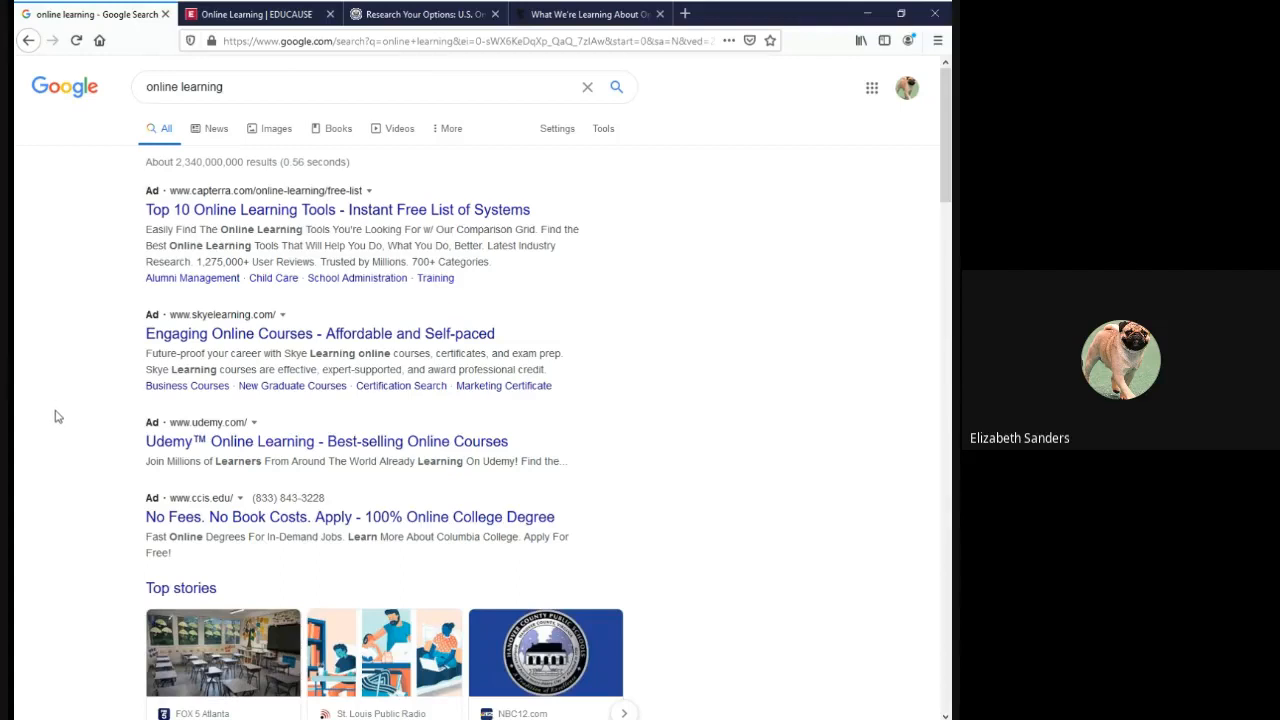
{"action": "mouse_move", "coordinate": [62, 404]}
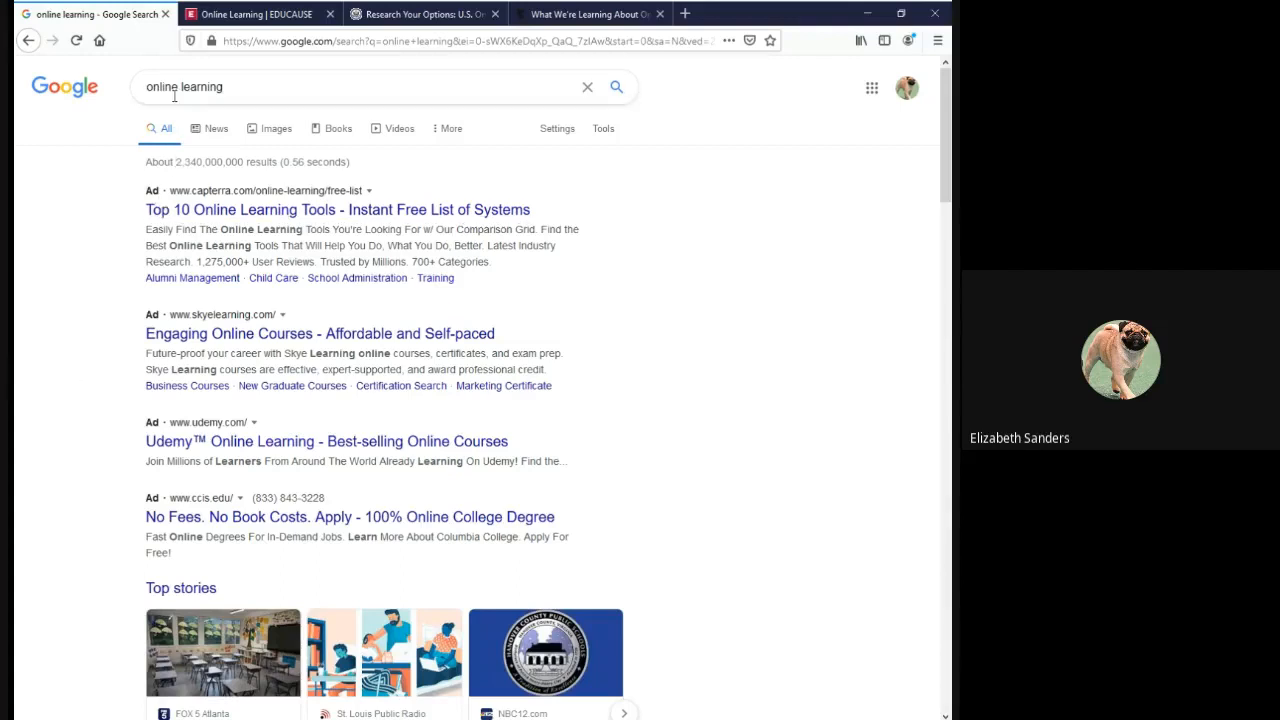
Highlight the online learning search terms and scroll past ads to the organic results.
{"action": "double_click", "coordinate": [196, 160]}
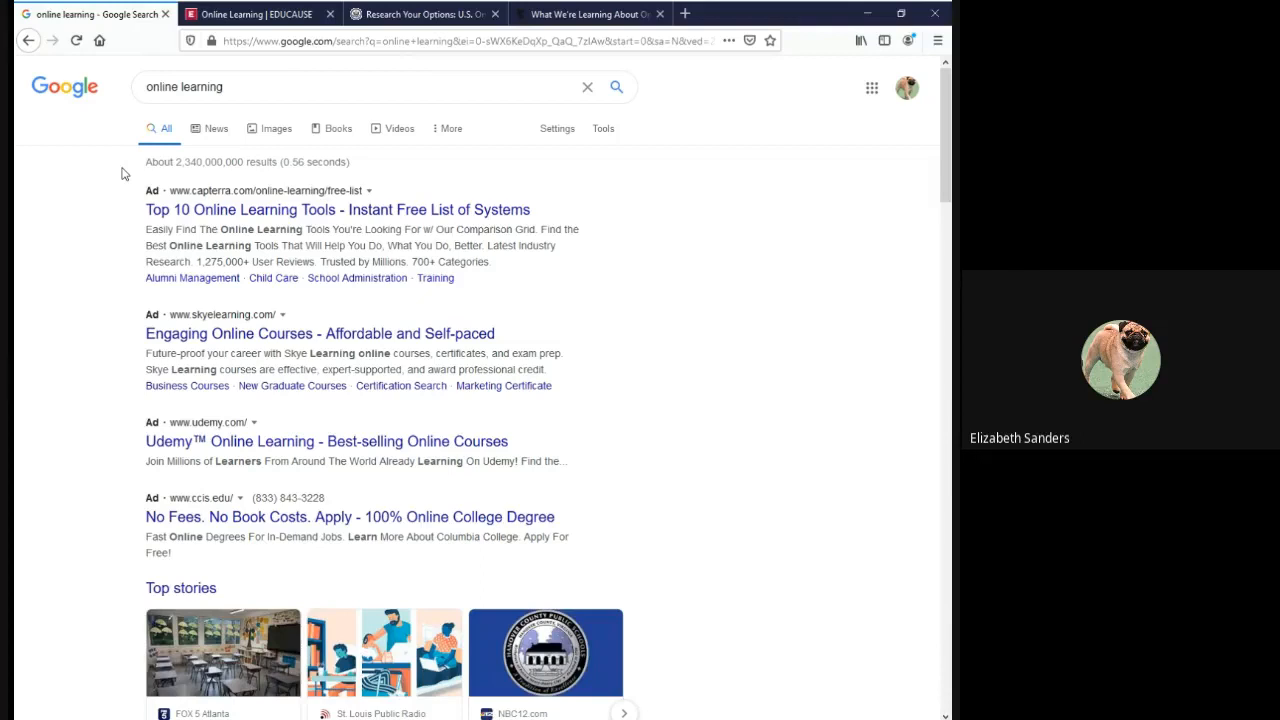
{"action": "mouse_move", "coordinate": [118, 212]}
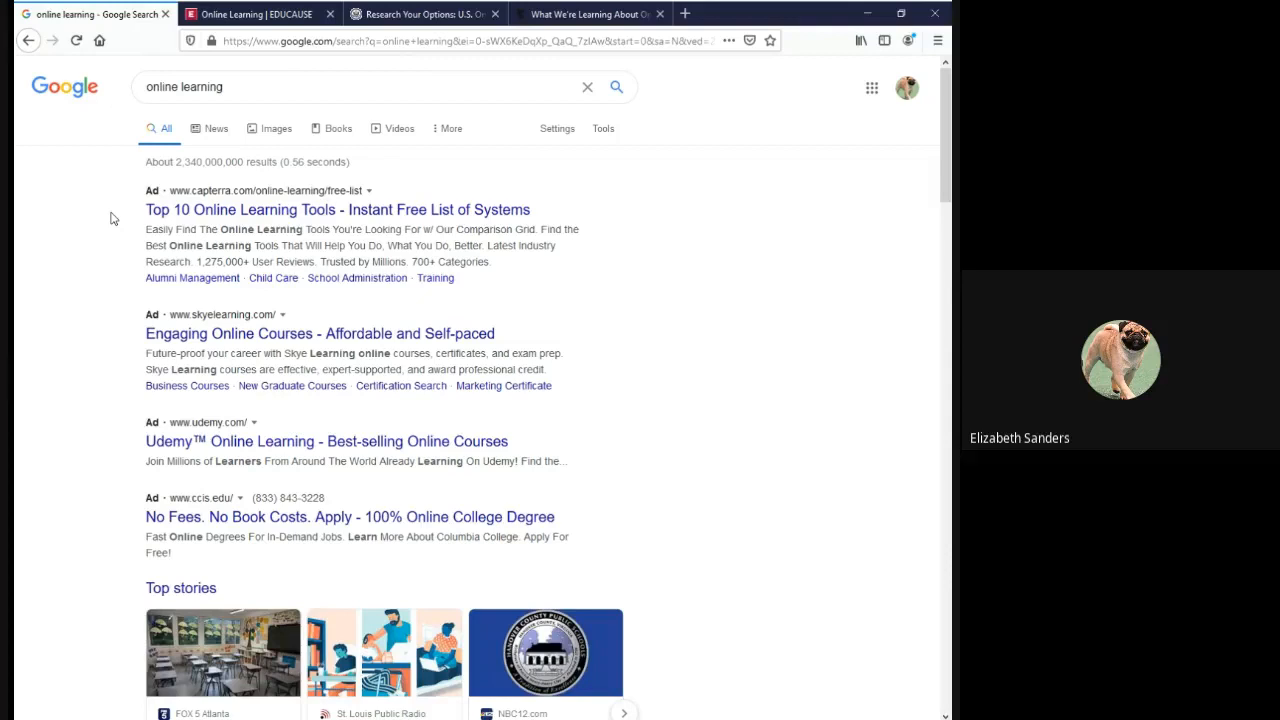
{"action": "mouse_move", "coordinate": [104, 224]}
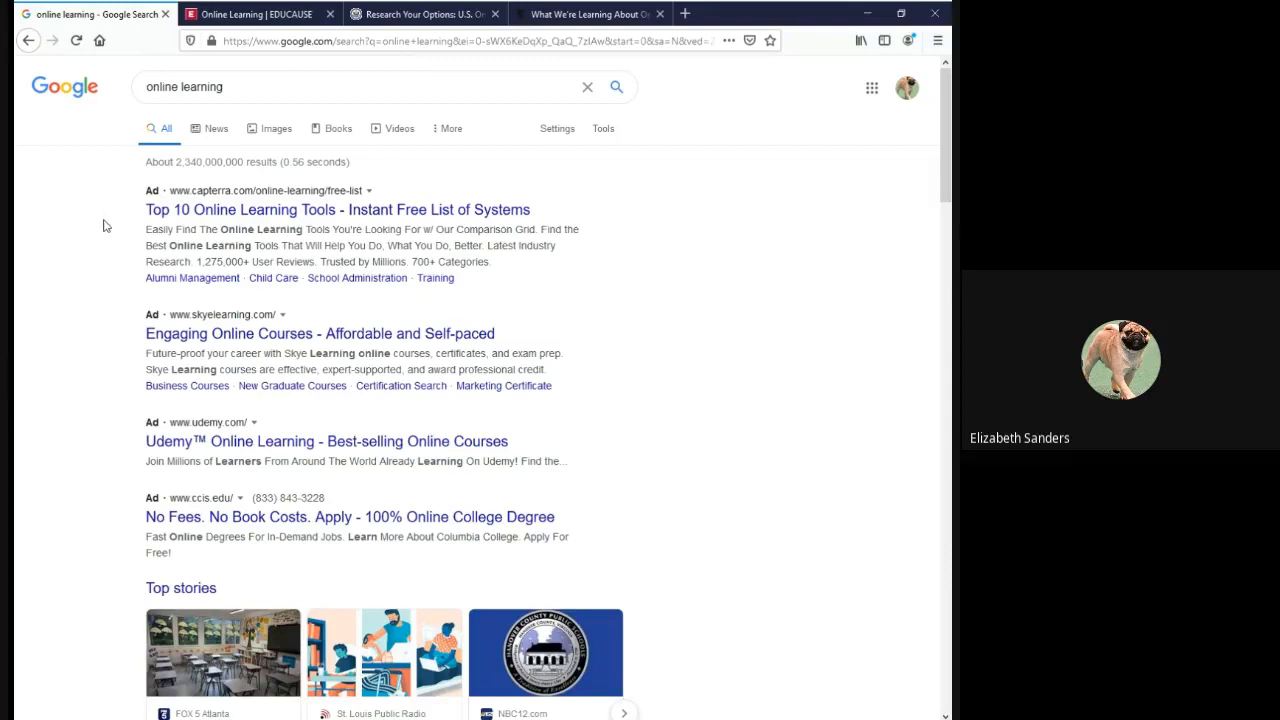
{"action": "mouse_move", "coordinate": [132, 444]}
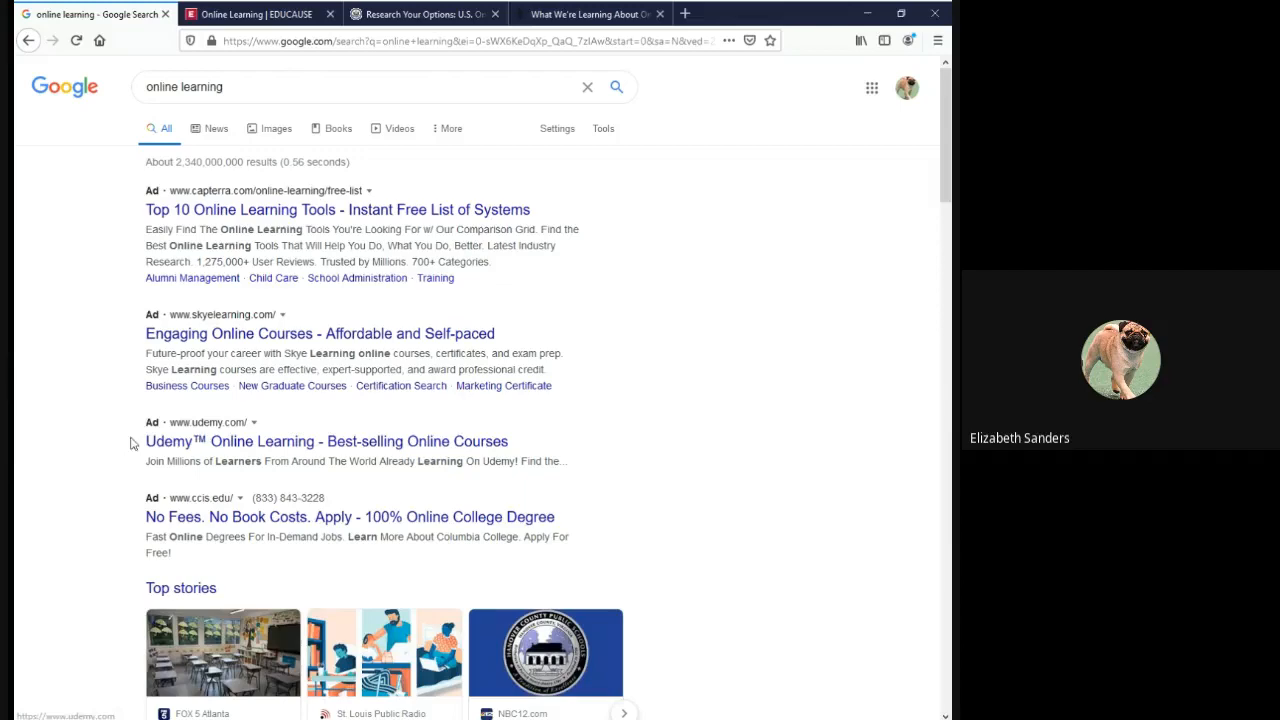
{"action": "scroll", "scroll_direction": "down", "scroll_amount": 3}
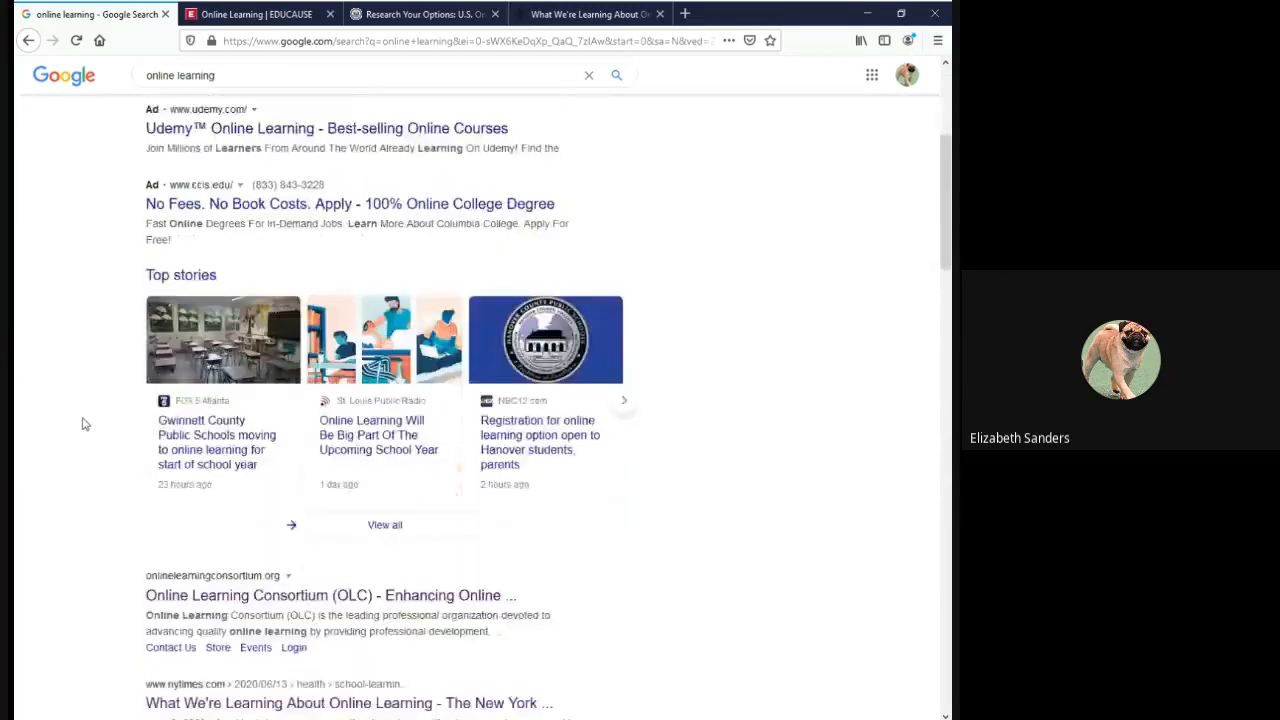
{"action": "scroll", "scroll_direction": "down", "scroll_amount": 3}
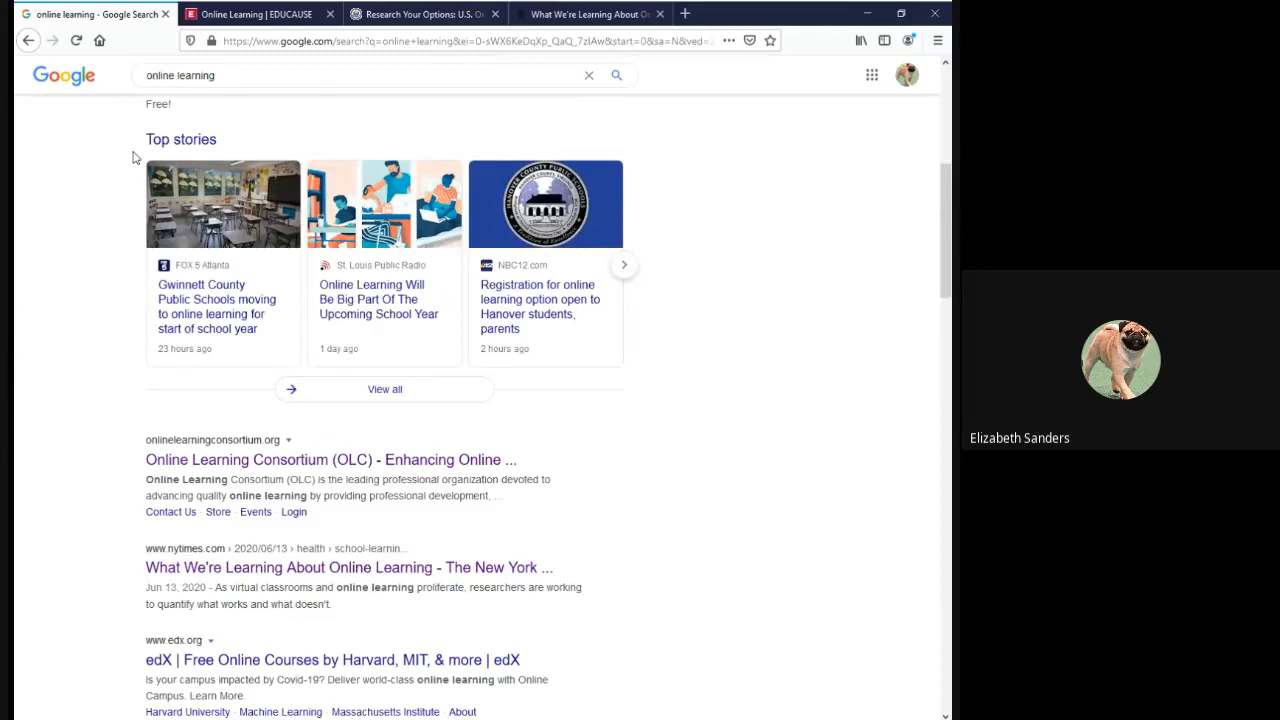
{"action": "mouse_move", "coordinate": [148, 562]}
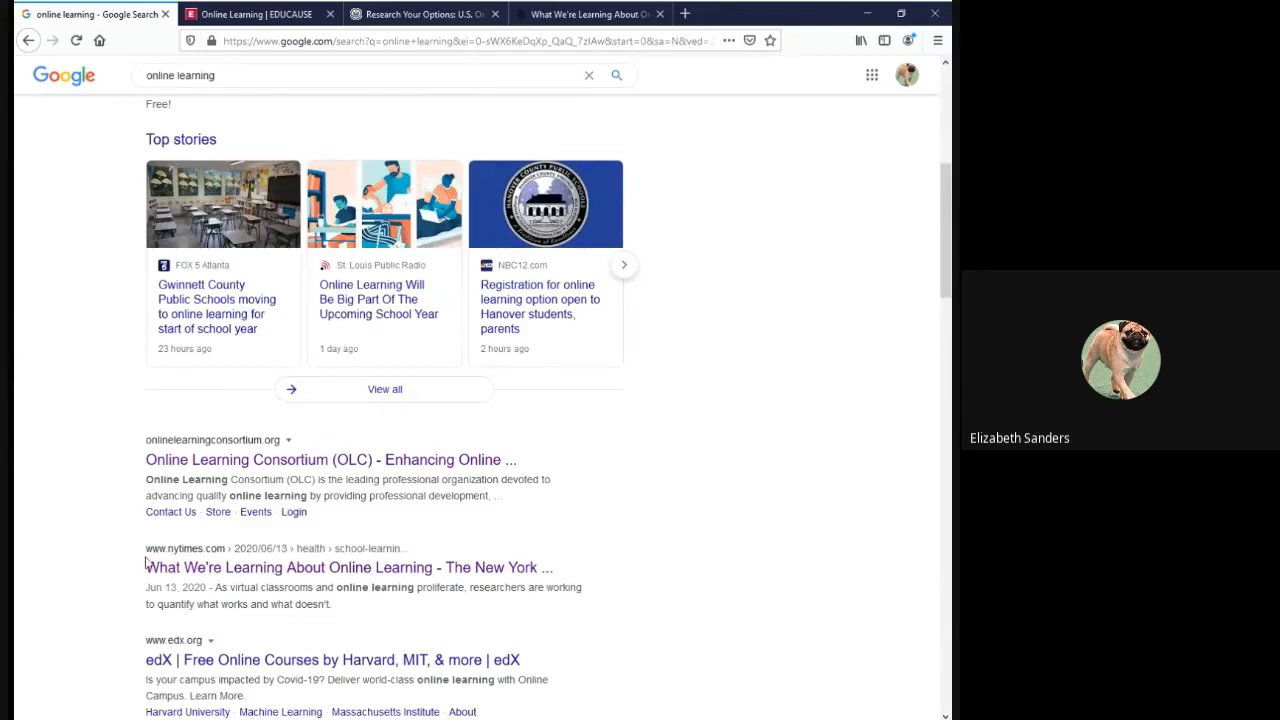
{"action": "mouse_move", "coordinate": [268, 76]}
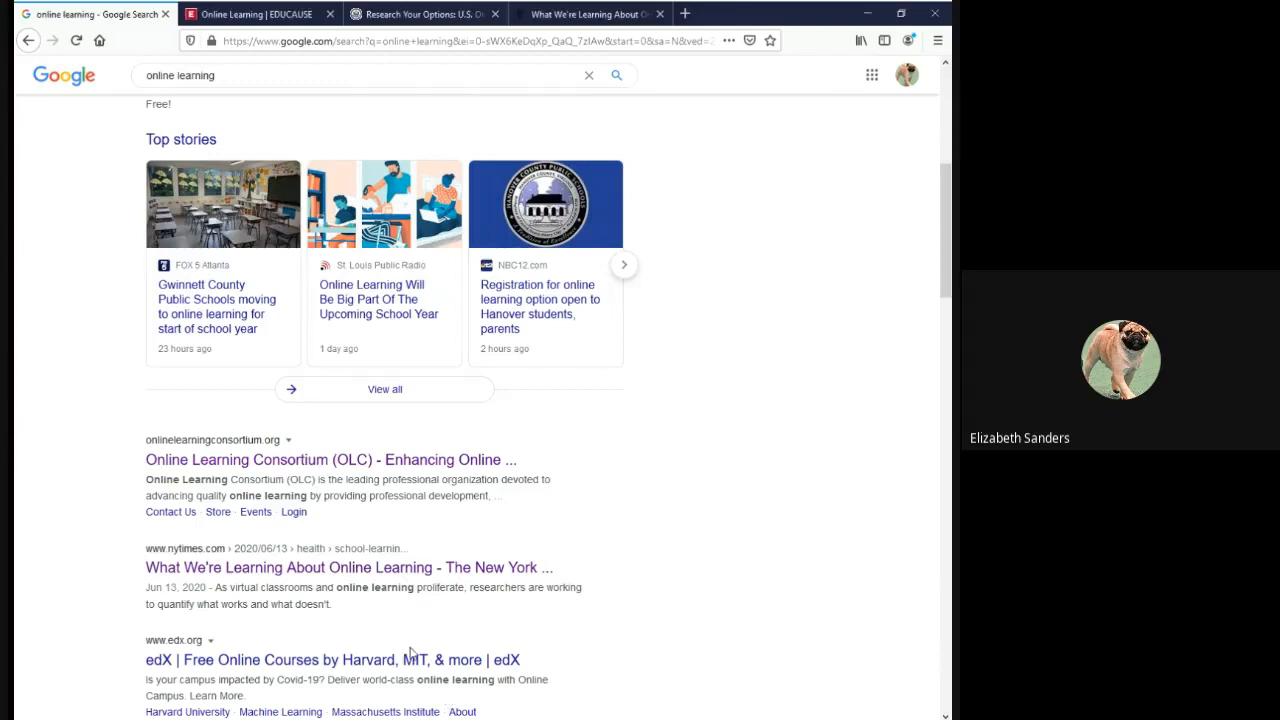
{"action": "mouse_move", "coordinate": [384, 544]}
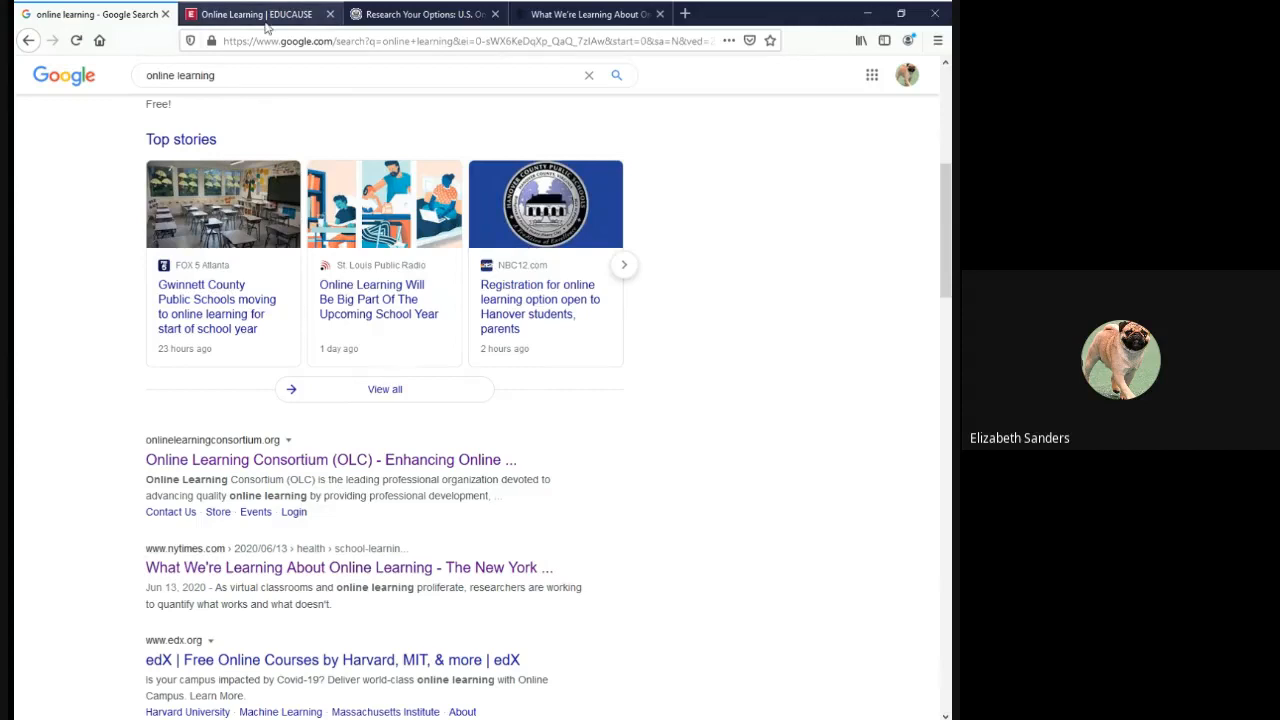
Switch to the 'Online Learning | EDUCAUSE' tab and clear the title highlight.
{"action": "left_click", "coordinate": [258, 14]}
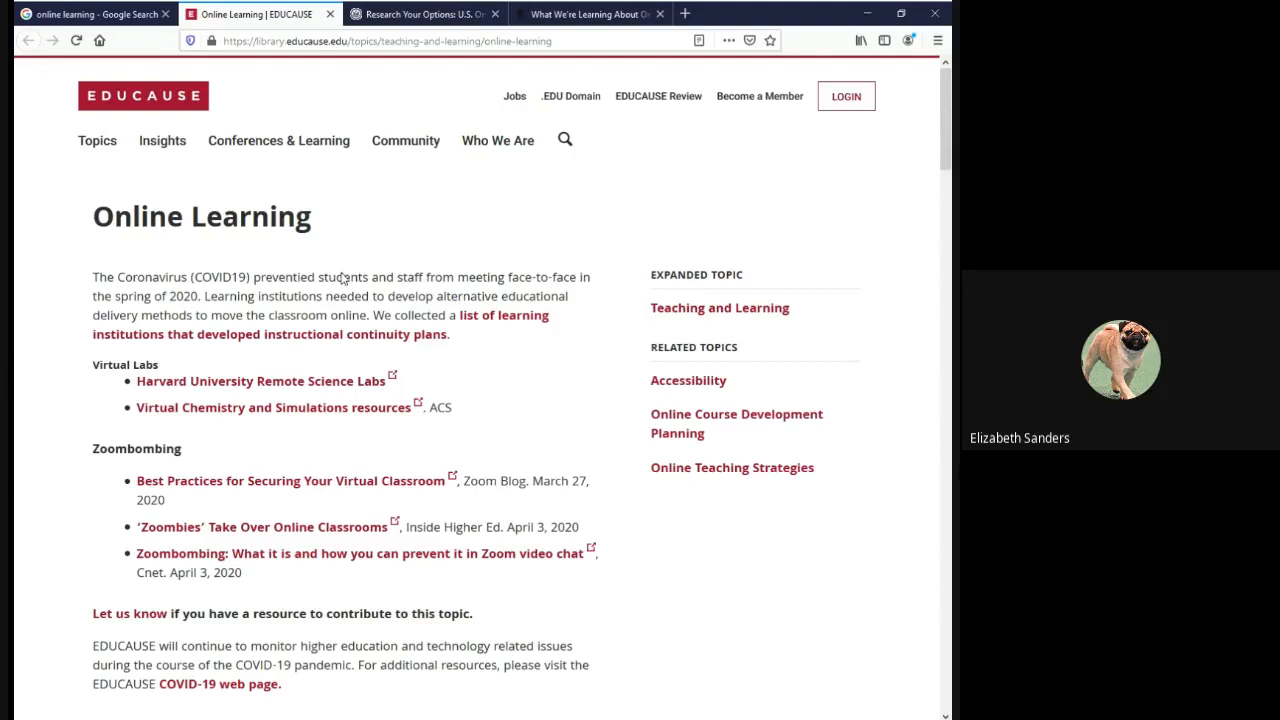
{"action": "mouse_move", "coordinate": [316, 258]}
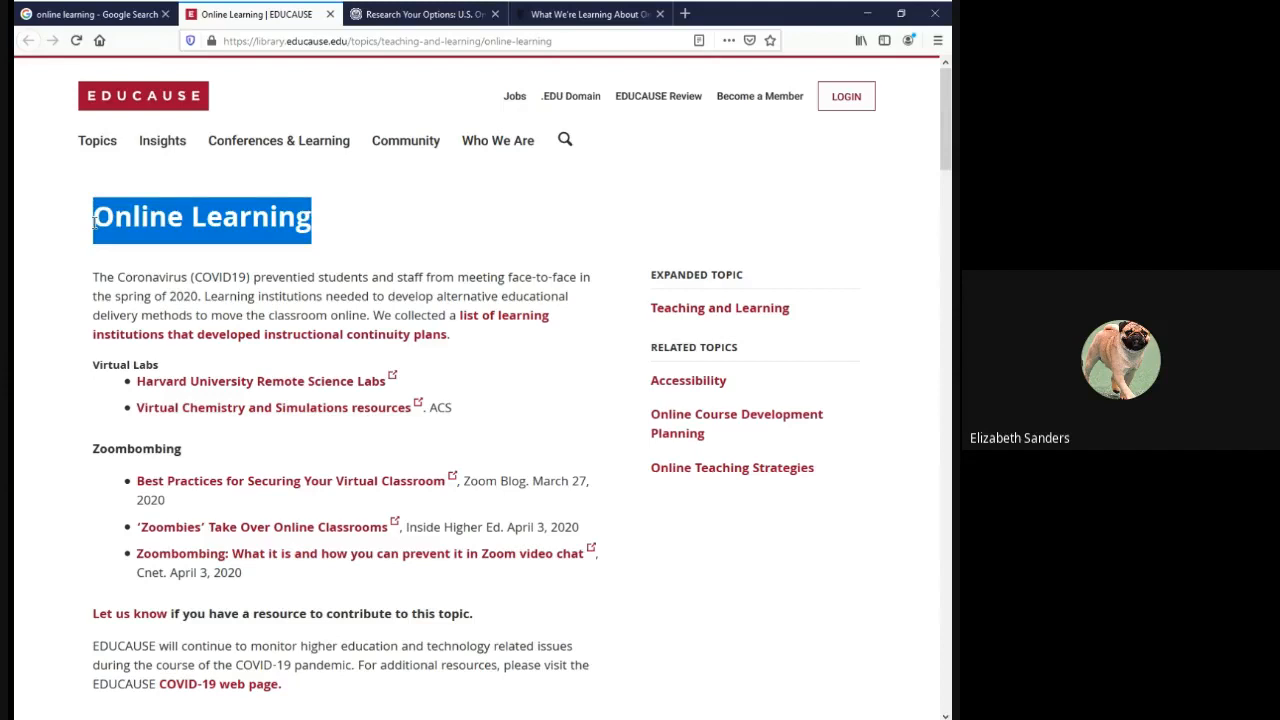
{"action": "left_click", "coordinate": [200, 216]}
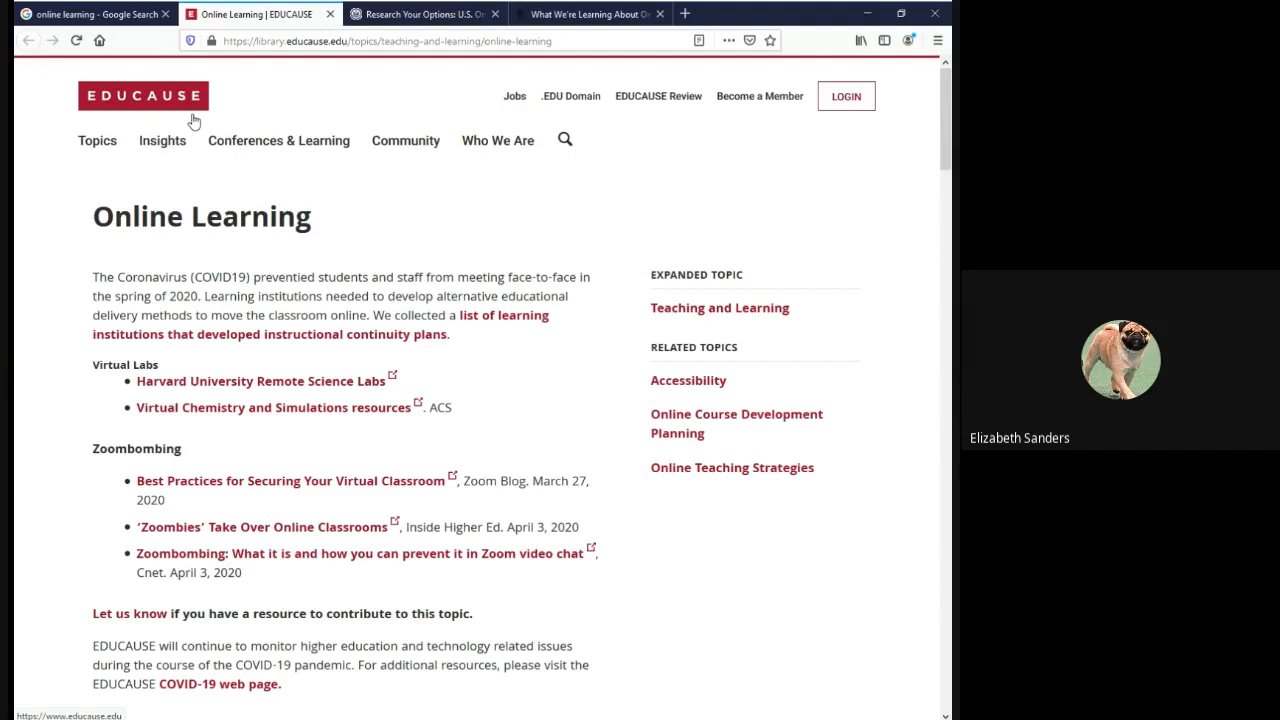
{"action": "mouse_move", "coordinate": [194, 124]}
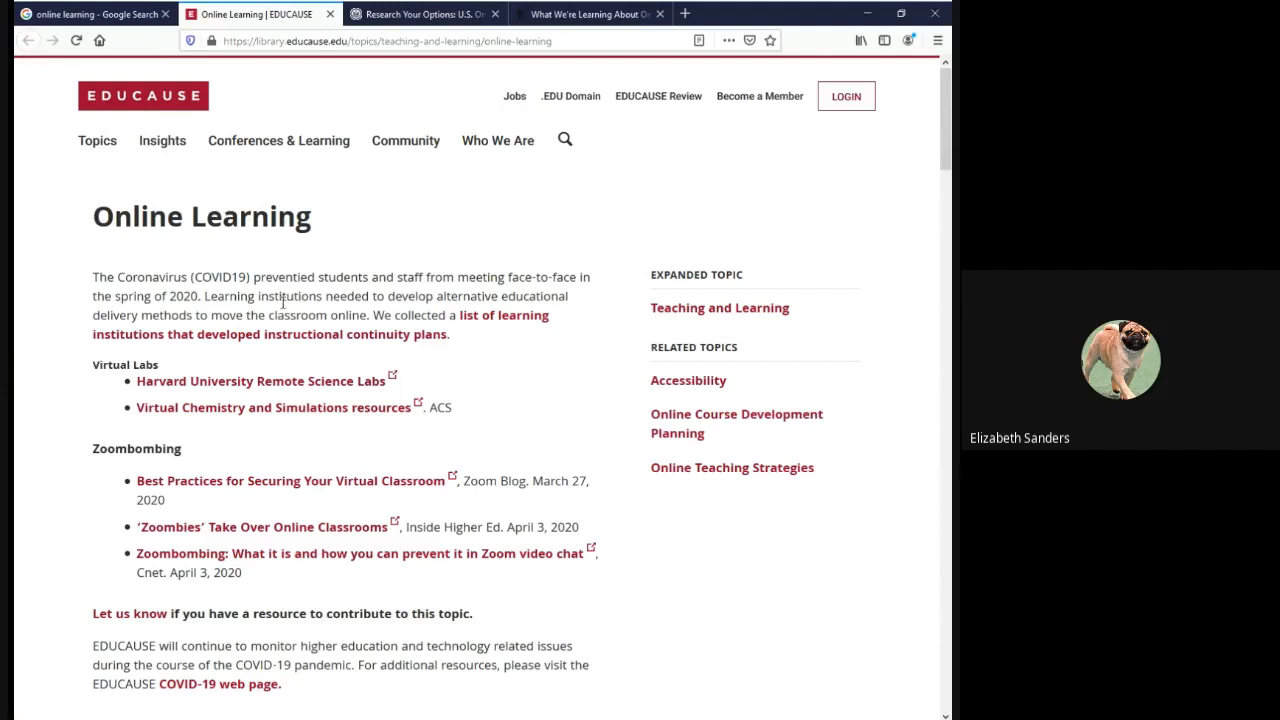
{"action": "mouse_move", "coordinate": [272, 244]}
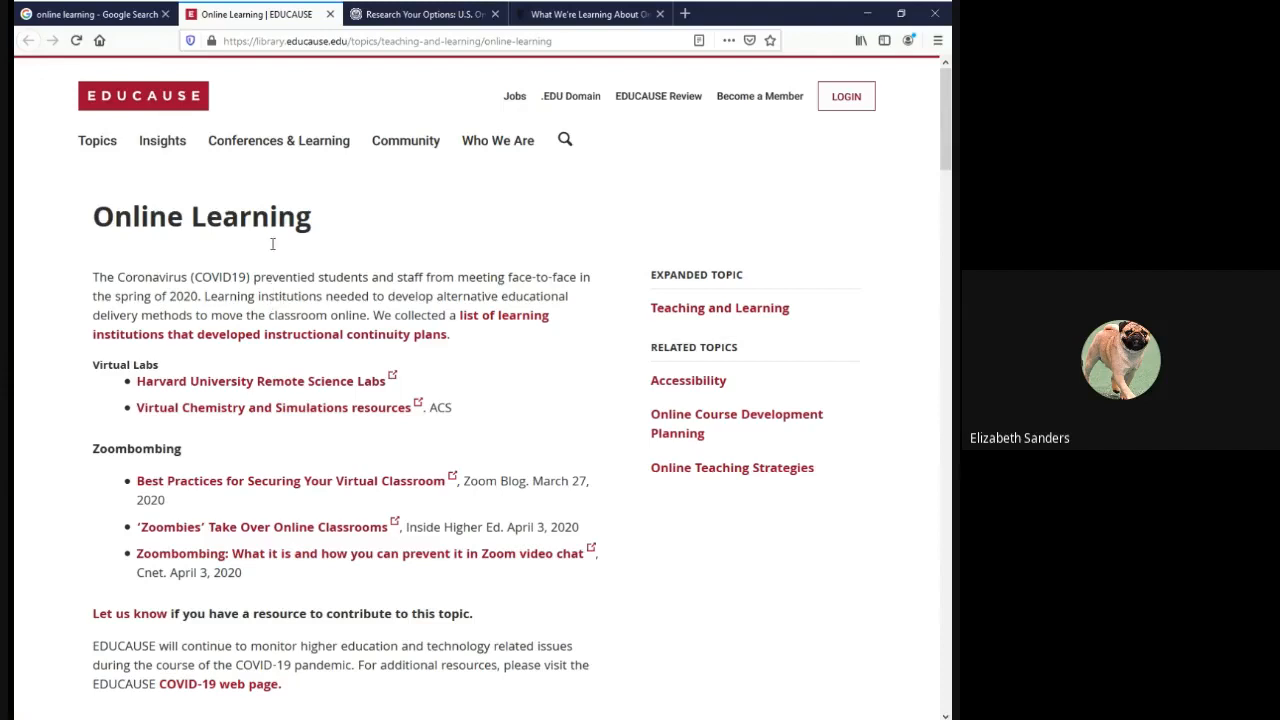
{"action": "scroll", "scroll_direction": "down", "scroll_amount": 3}
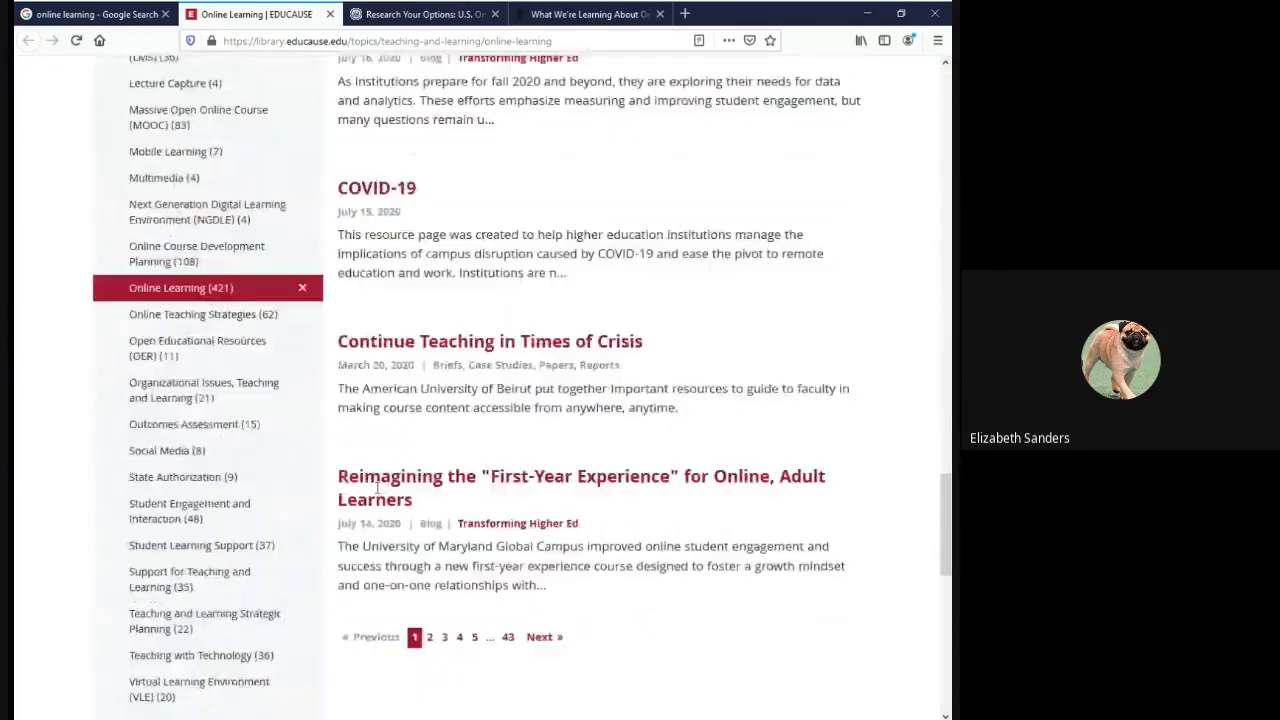
{"action": "scroll", "scroll_direction": "down", "scroll_amount": 3}
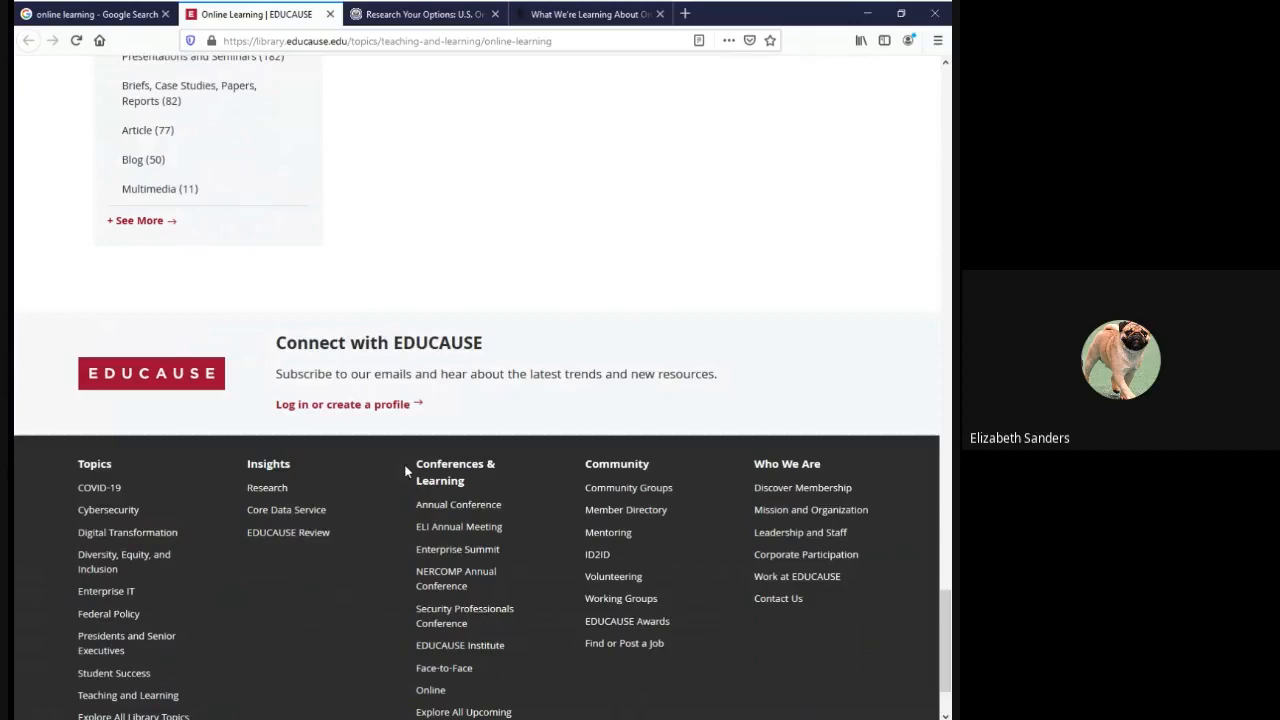
{"action": "scroll", "scroll_direction": "up", "scroll_amount": 3}
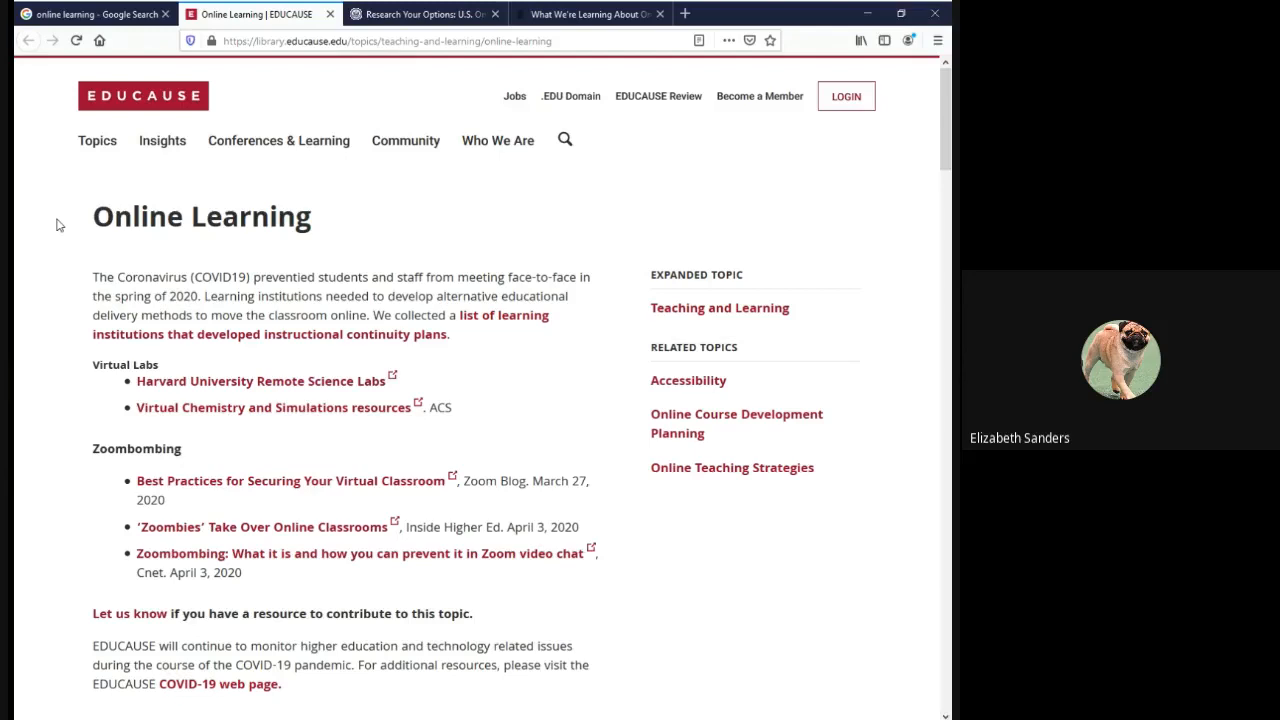
{"action": "mouse_move", "coordinate": [52, 236]}
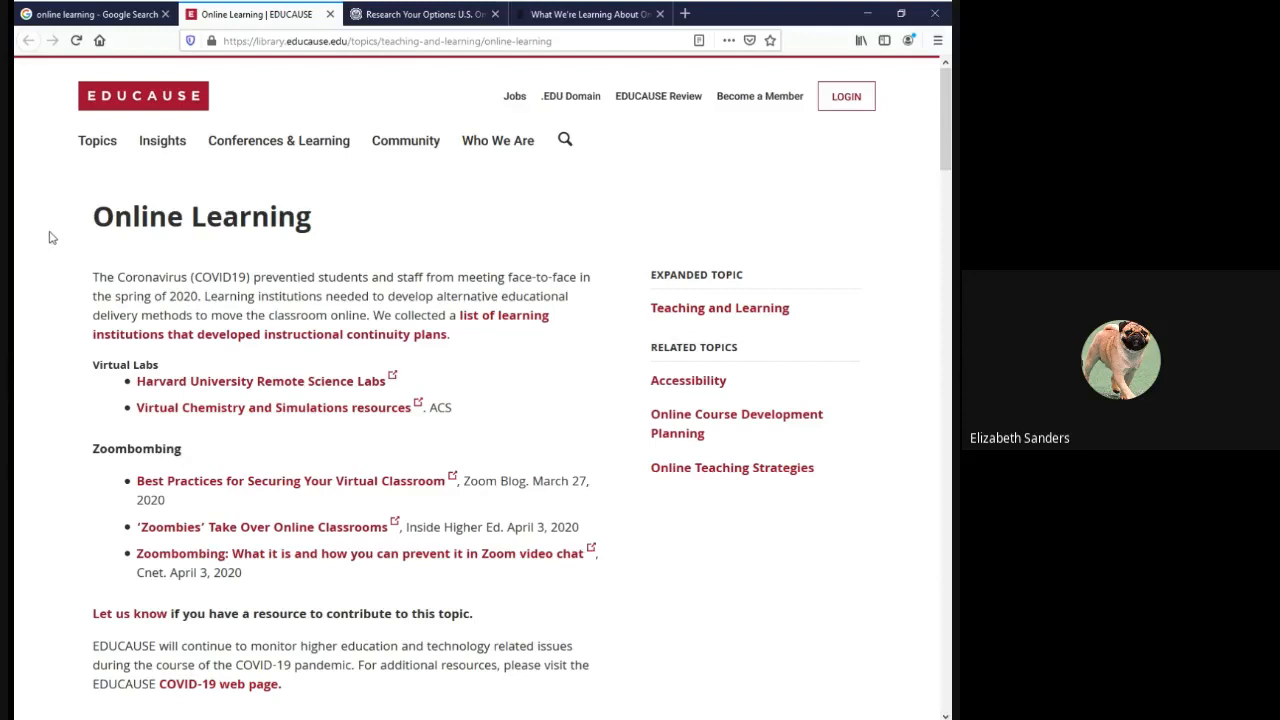
{"action": "mouse_move", "coordinate": [124, 260]}
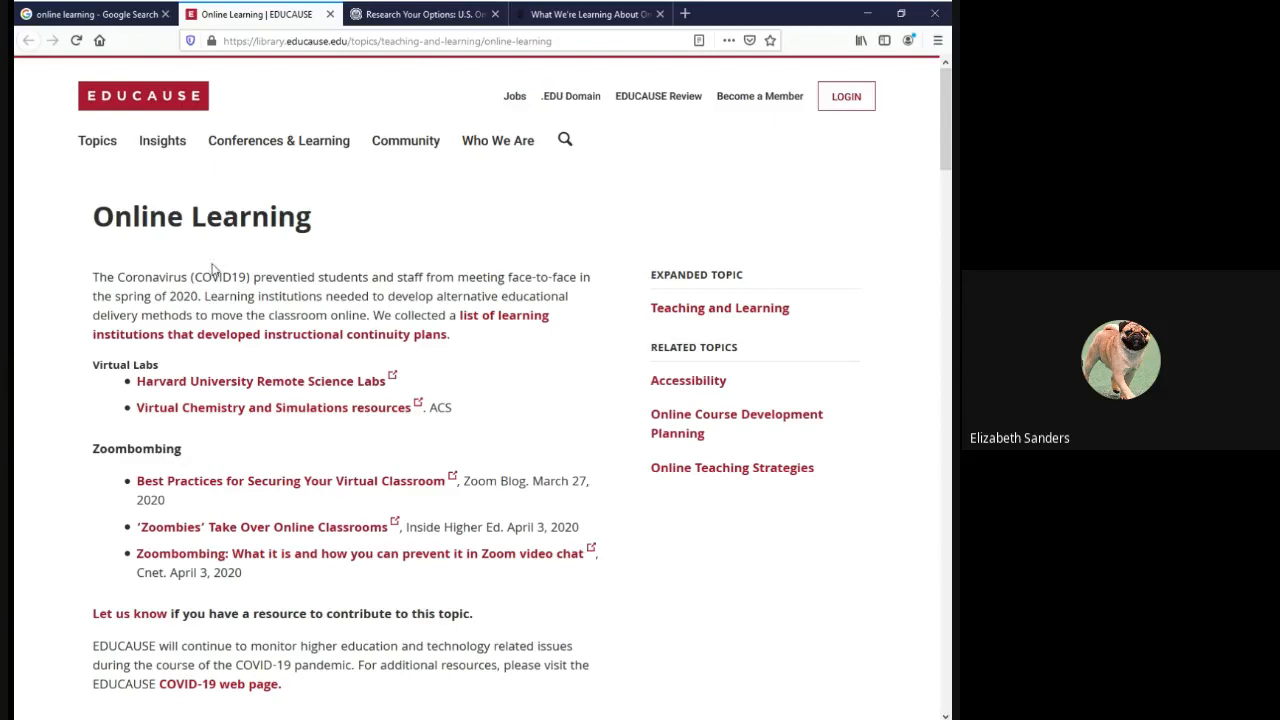
Highlight the copyright year 2020 and publisher EDUCAUSE in the page footer.
{"action": "scroll", "scroll_direction": "down", "scroll_amount": 3}
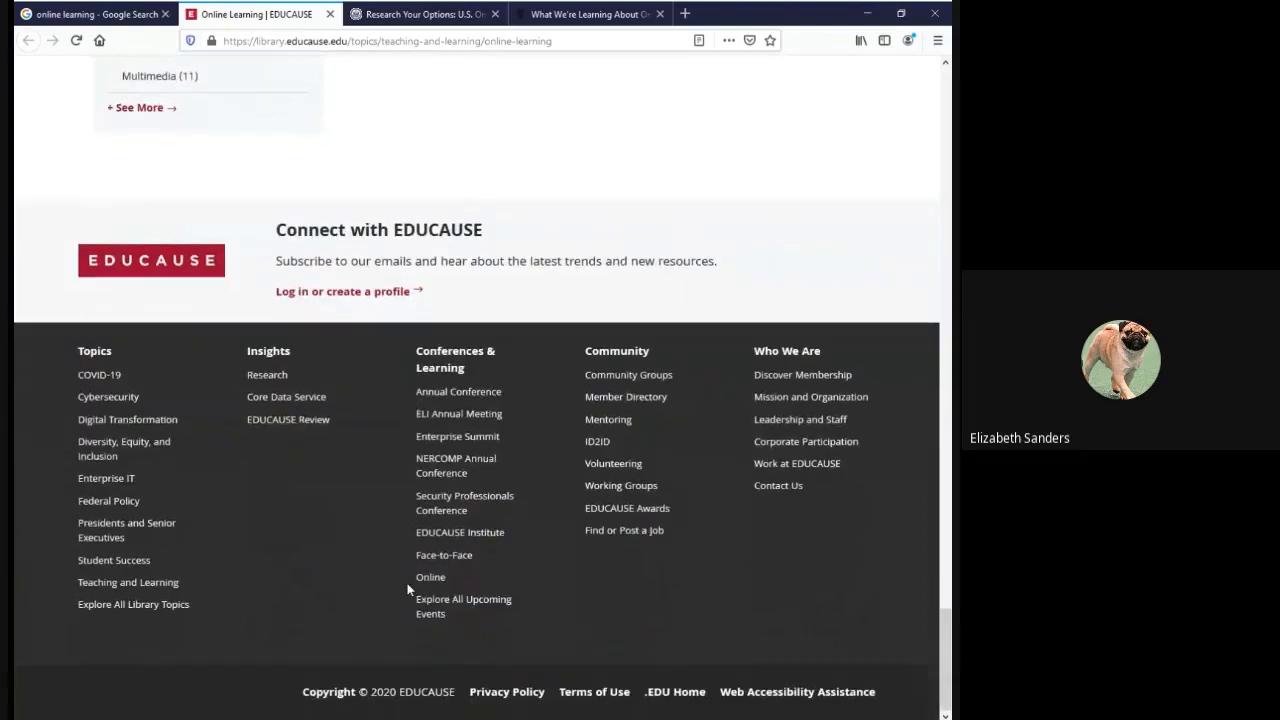
{"action": "mouse_move", "coordinate": [360, 696]}
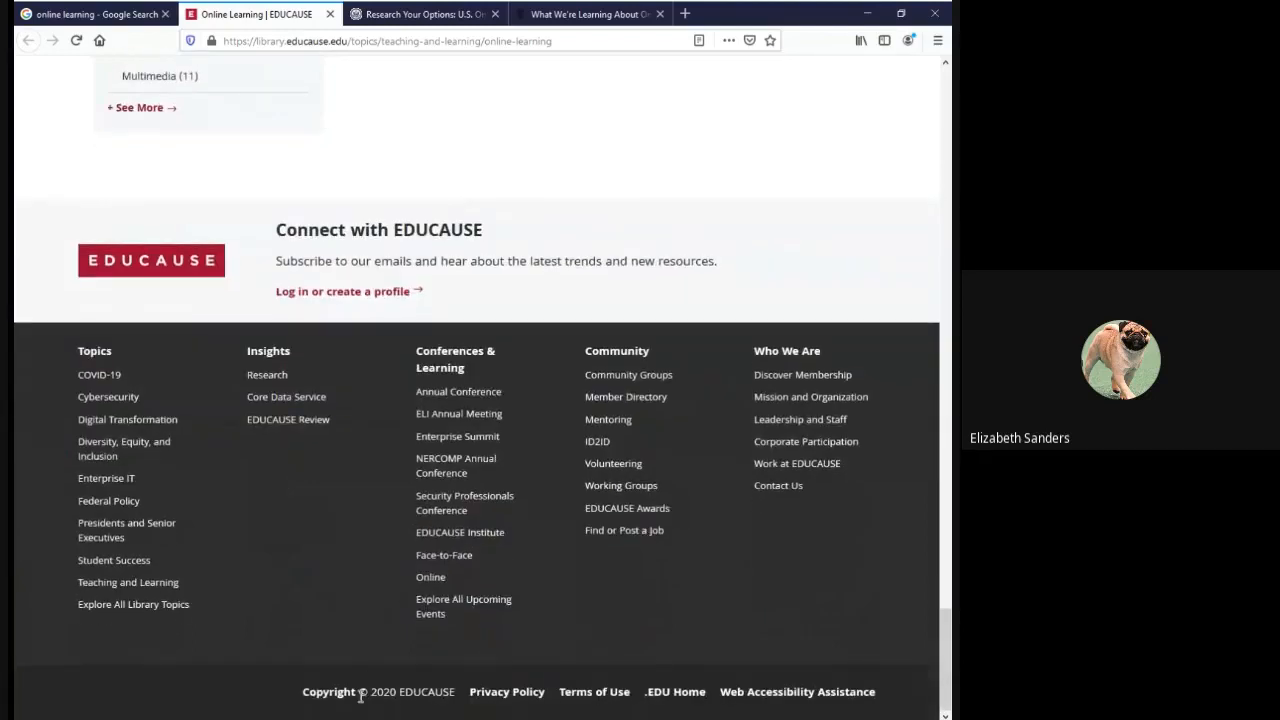
{"action": "double_click", "coordinate": [378, 692]}
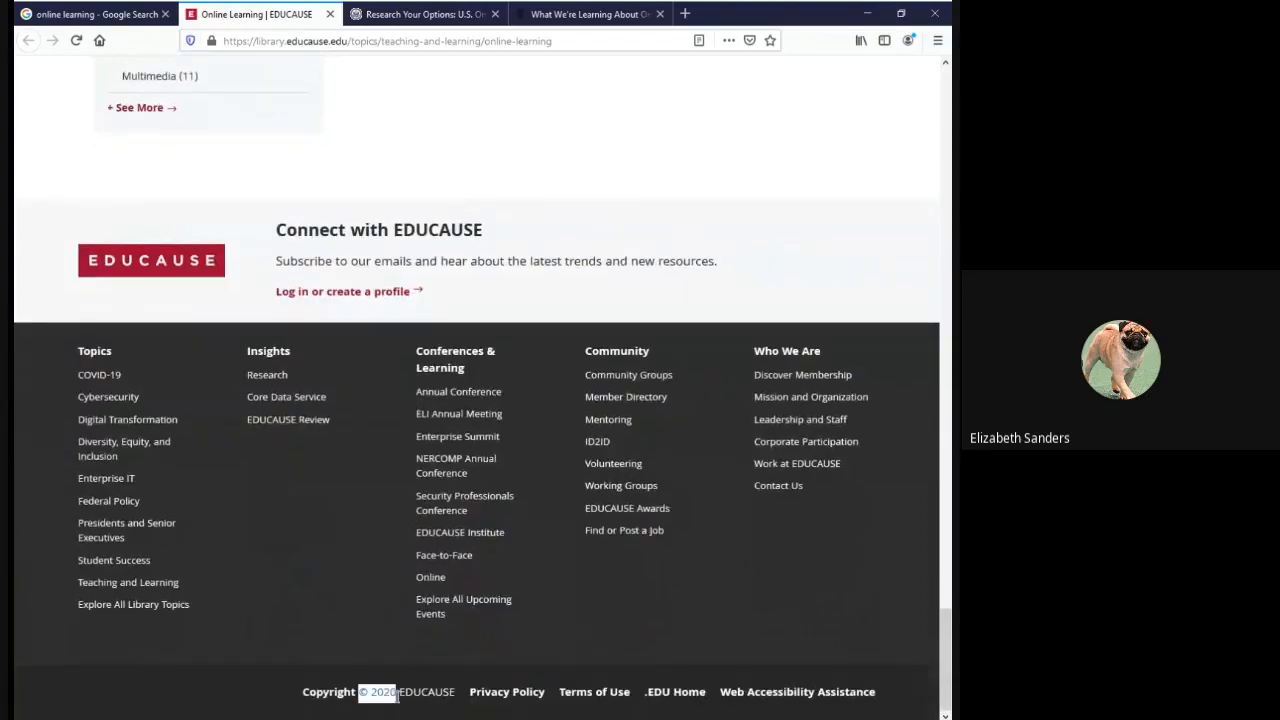
{"action": "mouse_move", "coordinate": [296, 656]}
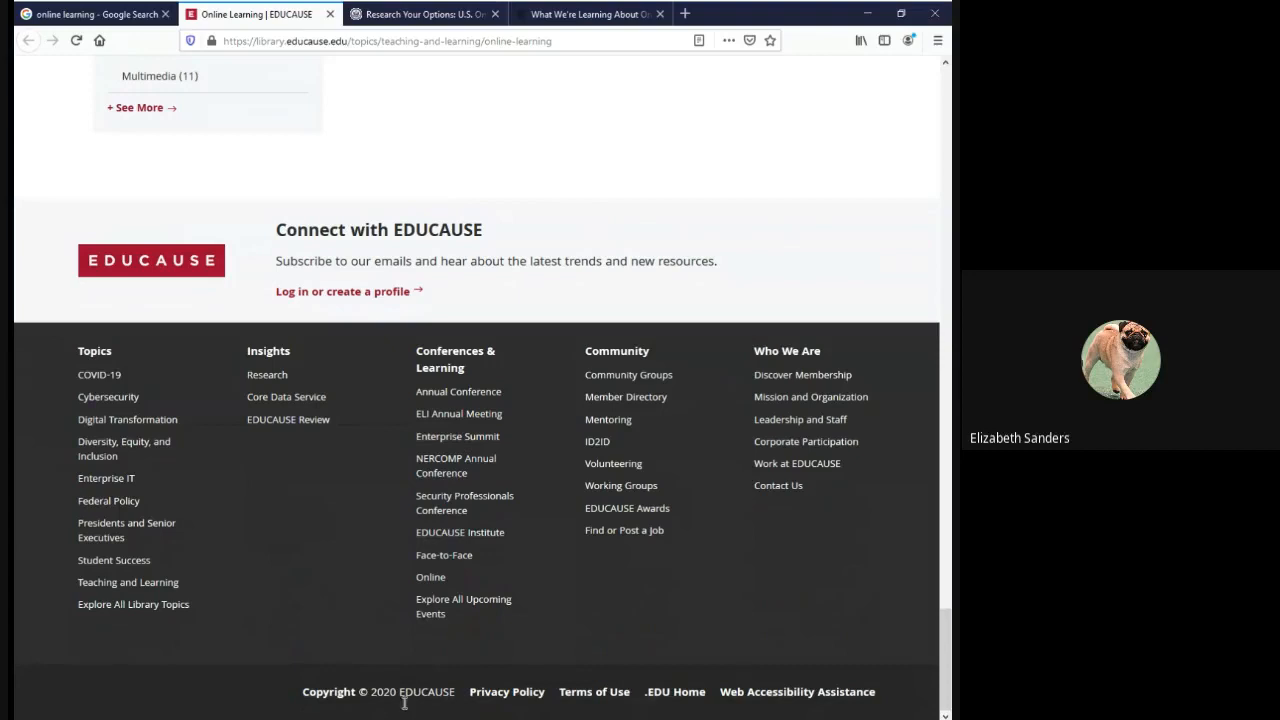
{"action": "double_click", "coordinate": [424, 692]}
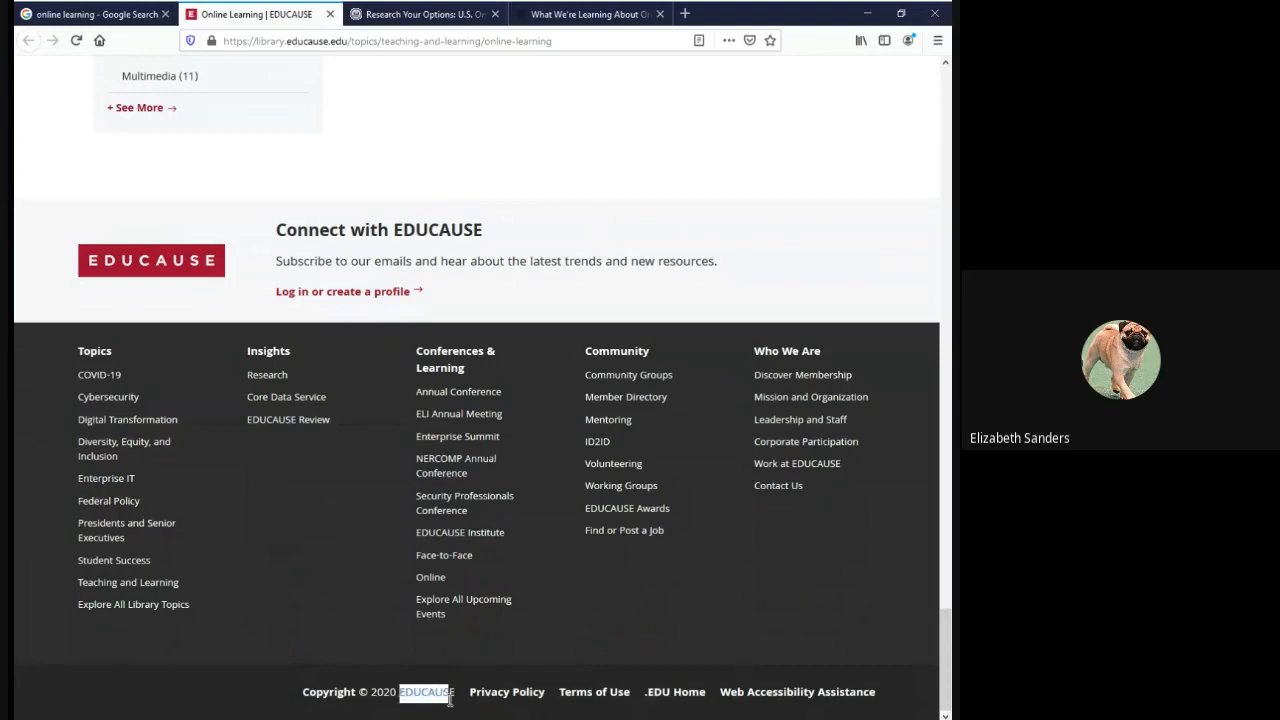
{"action": "mouse_move", "coordinate": [458, 704]}
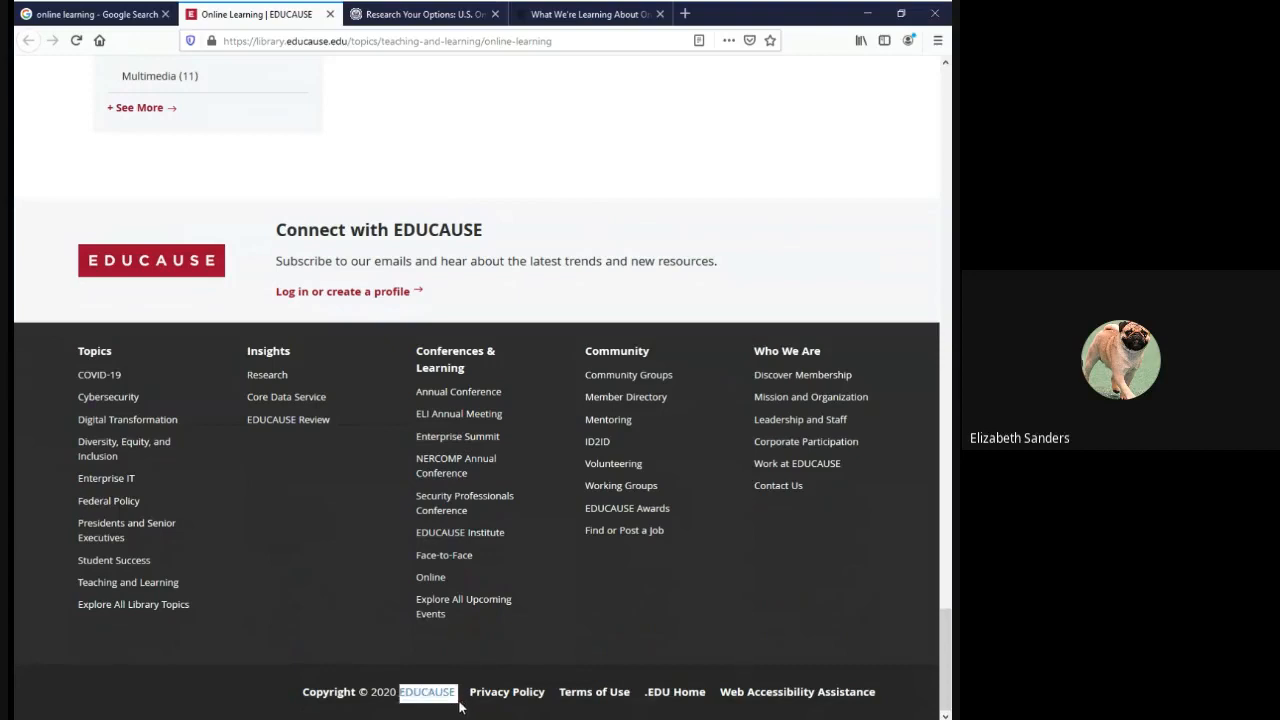
{"action": "mouse_move", "coordinate": [456, 700]}
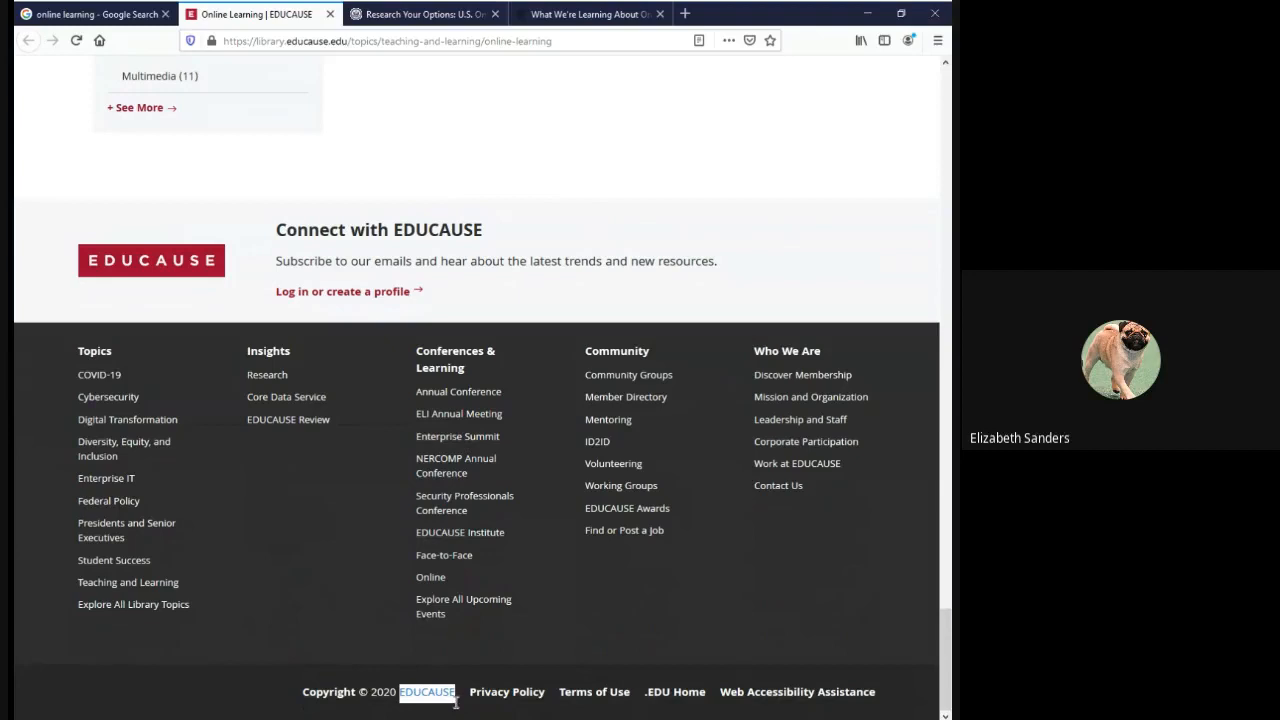
{"action": "mouse_move", "coordinate": [828, 248]}
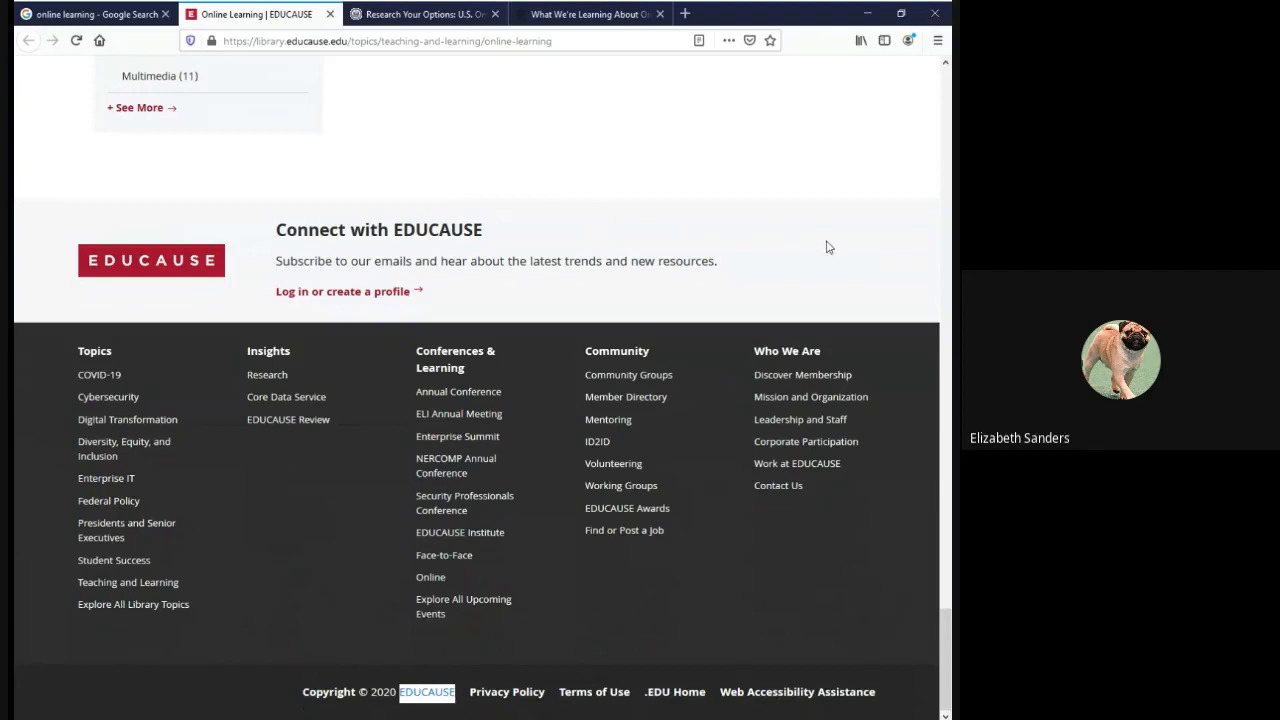
{"action": "mouse_move", "coordinate": [580, 130]}
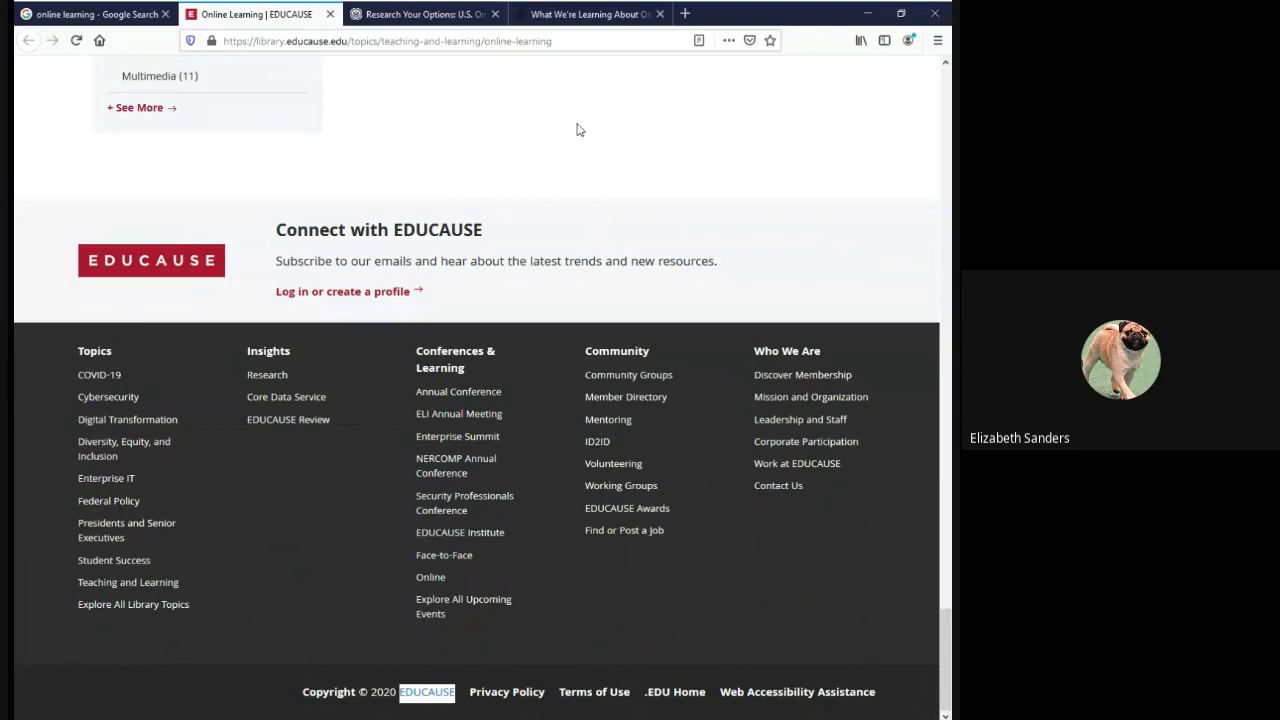
Select the EDUCAUSE page URL in the address bar, then switch to the EducationUSA tab.
{"action": "left_click", "coordinate": [388, 40]}
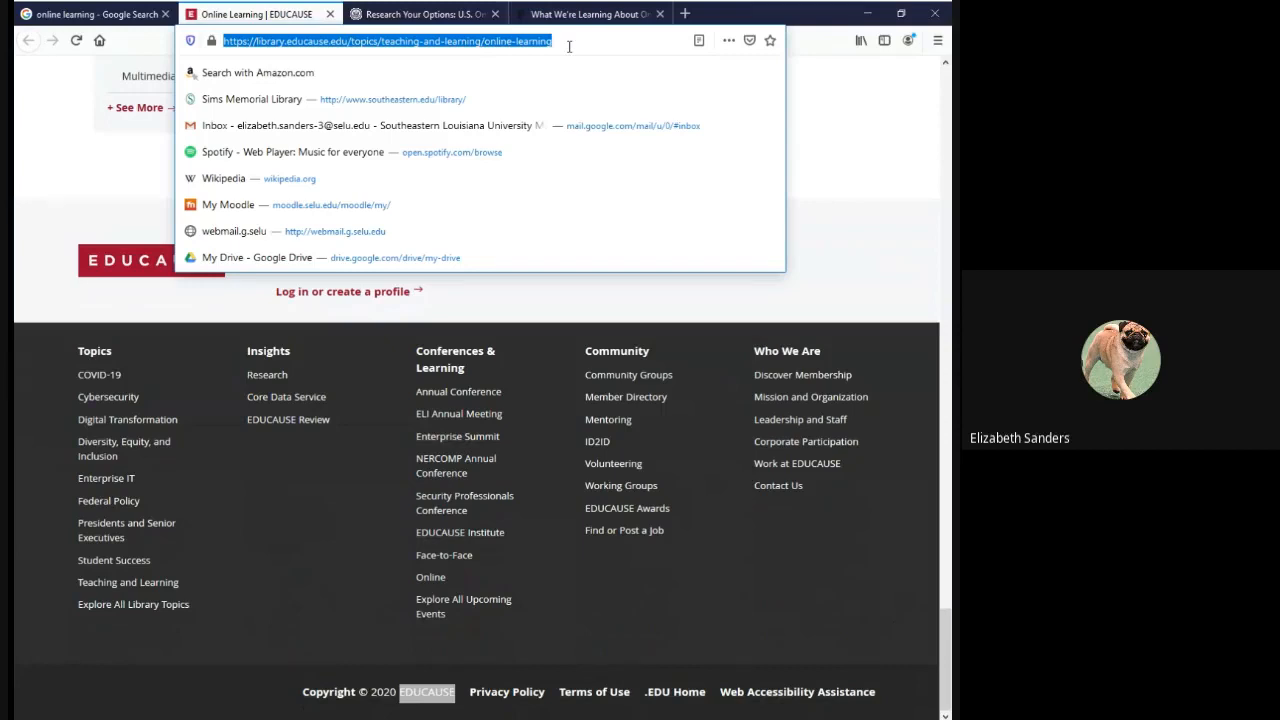
{"action": "left_click", "coordinate": [420, 14]}
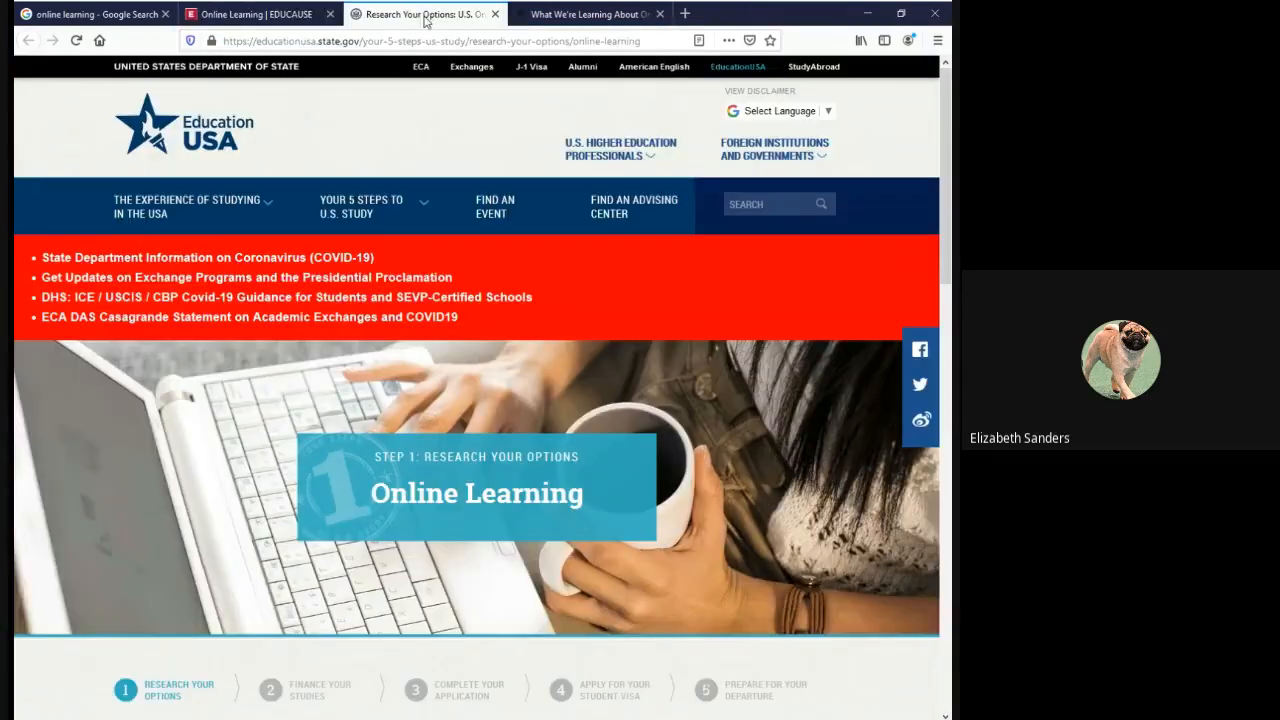
{"action": "scroll", "scroll_direction": "down", "scroll_amount": 3}
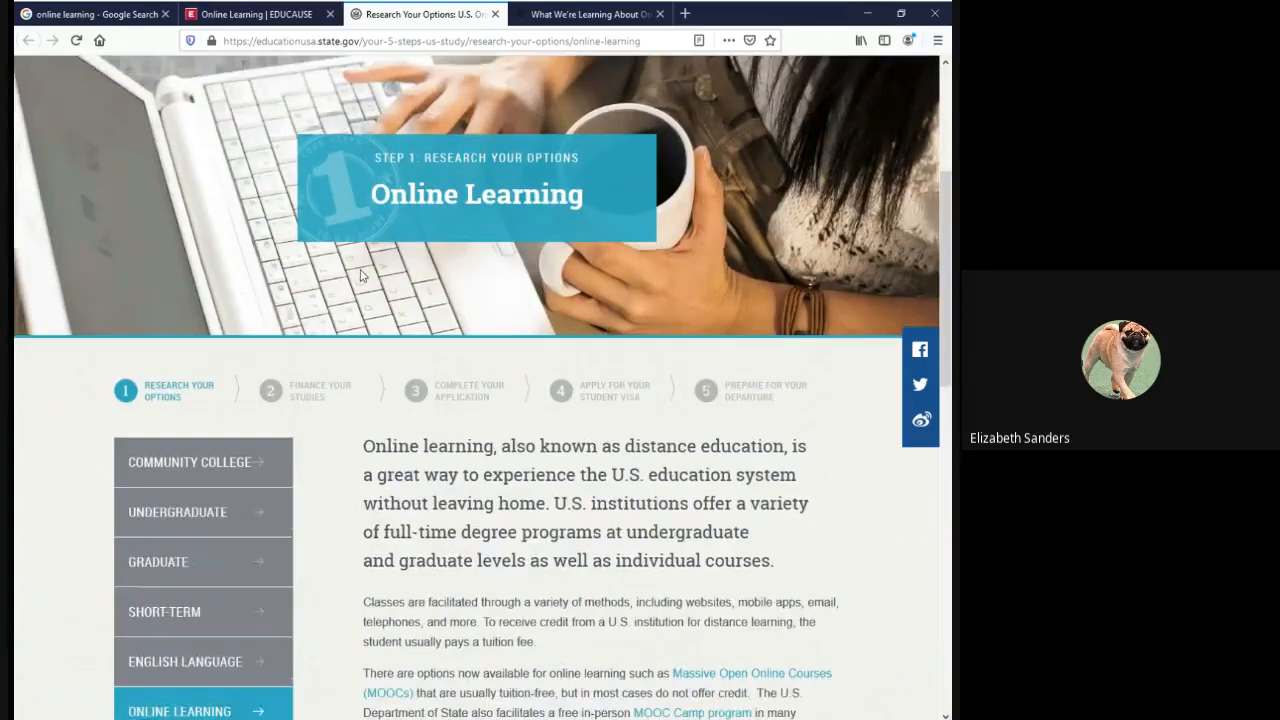
{"action": "scroll", "scroll_direction": "up", "scroll_amount": 3}
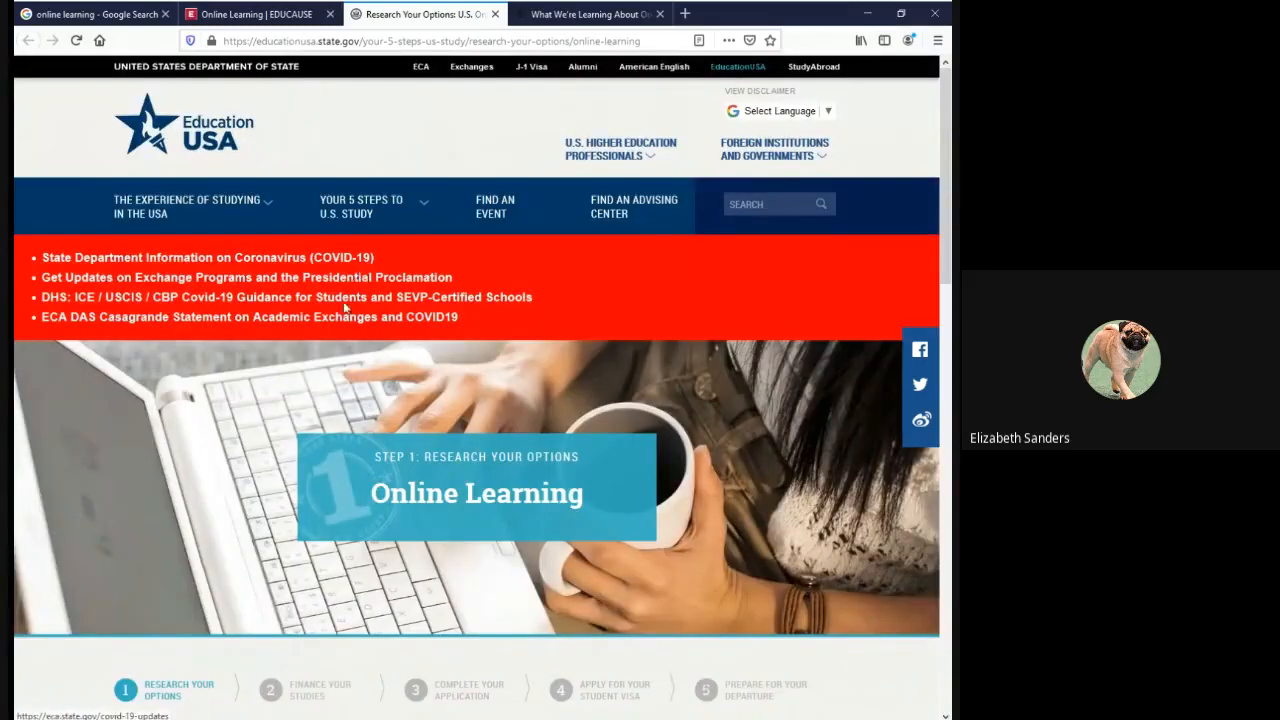
{"action": "mouse_move", "coordinate": [318, 392]}
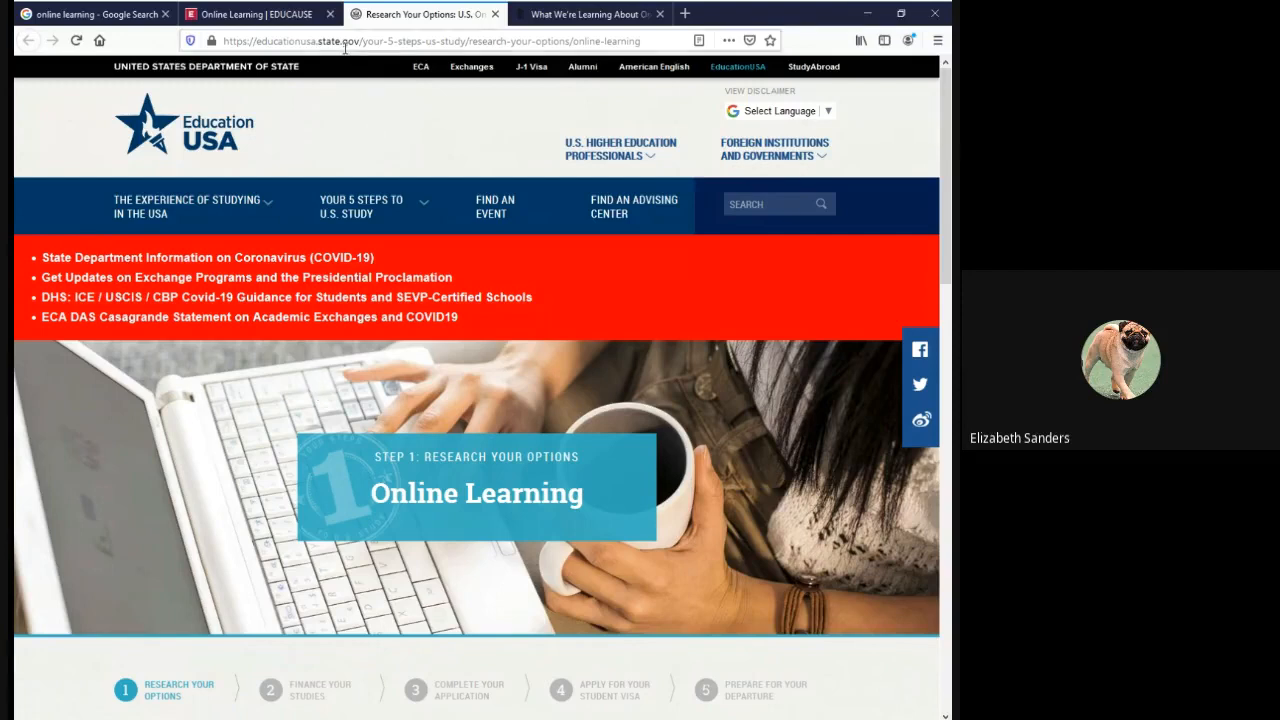
{"action": "left_click", "coordinate": [450, 40]}
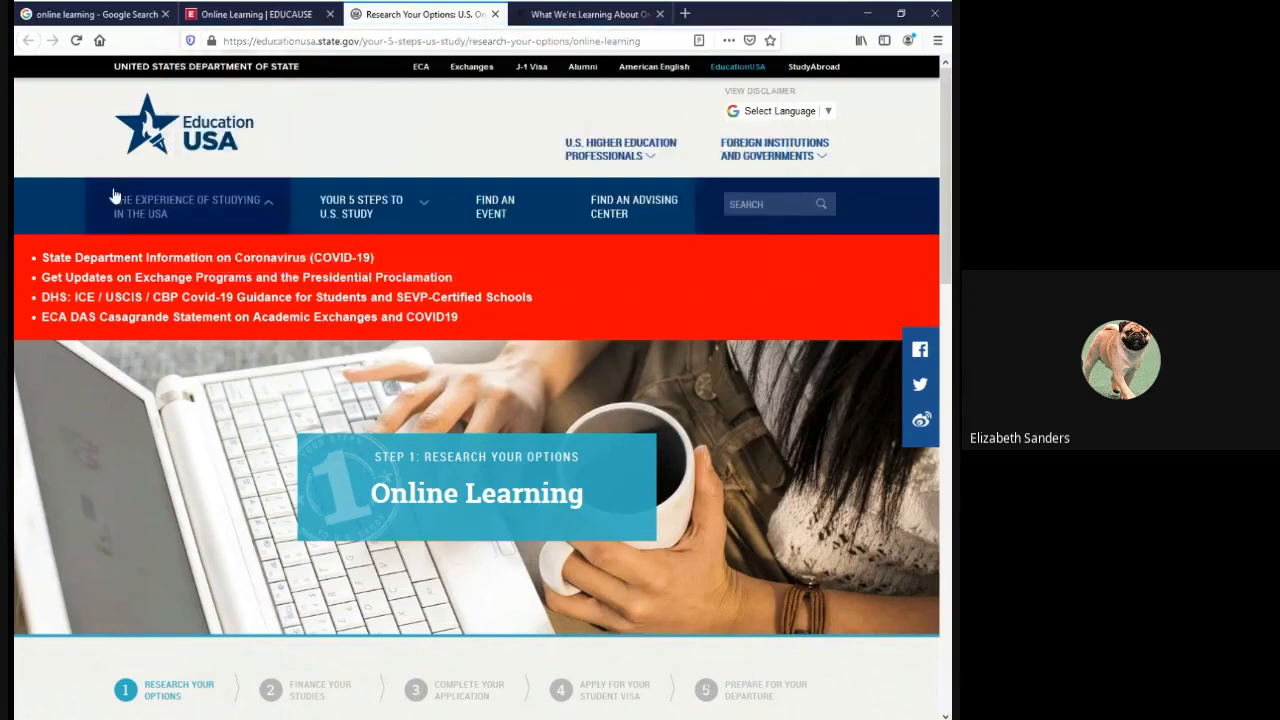
{"action": "scroll", "scroll_direction": "down", "scroll_amount": 3}
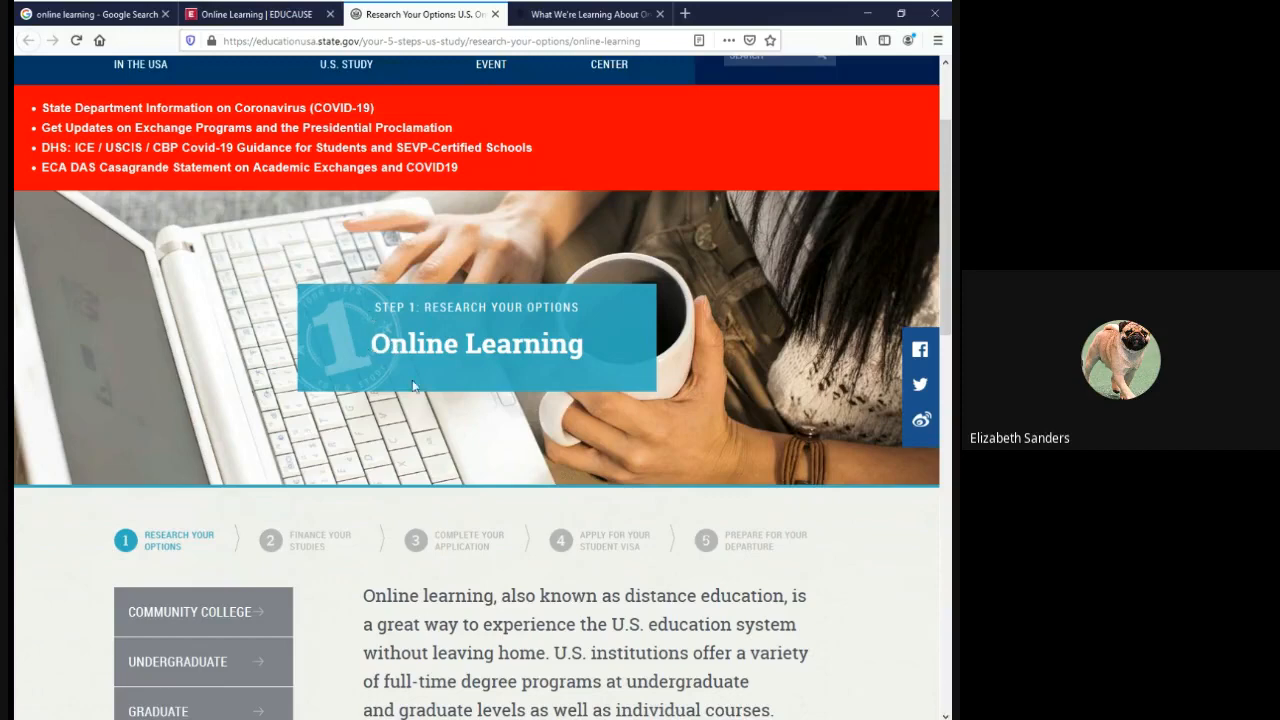
{"action": "scroll", "scroll_direction": "down", "scroll_amount": 3}
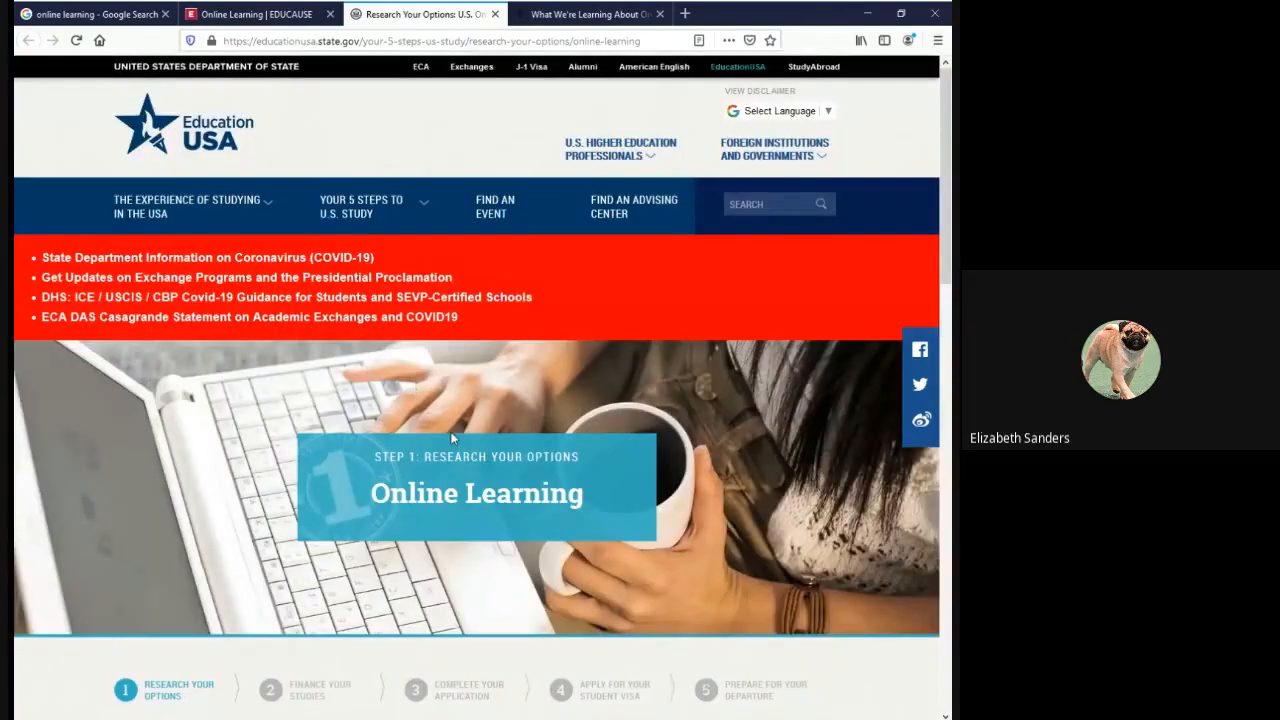
{"action": "mouse_move", "coordinate": [444, 460]}
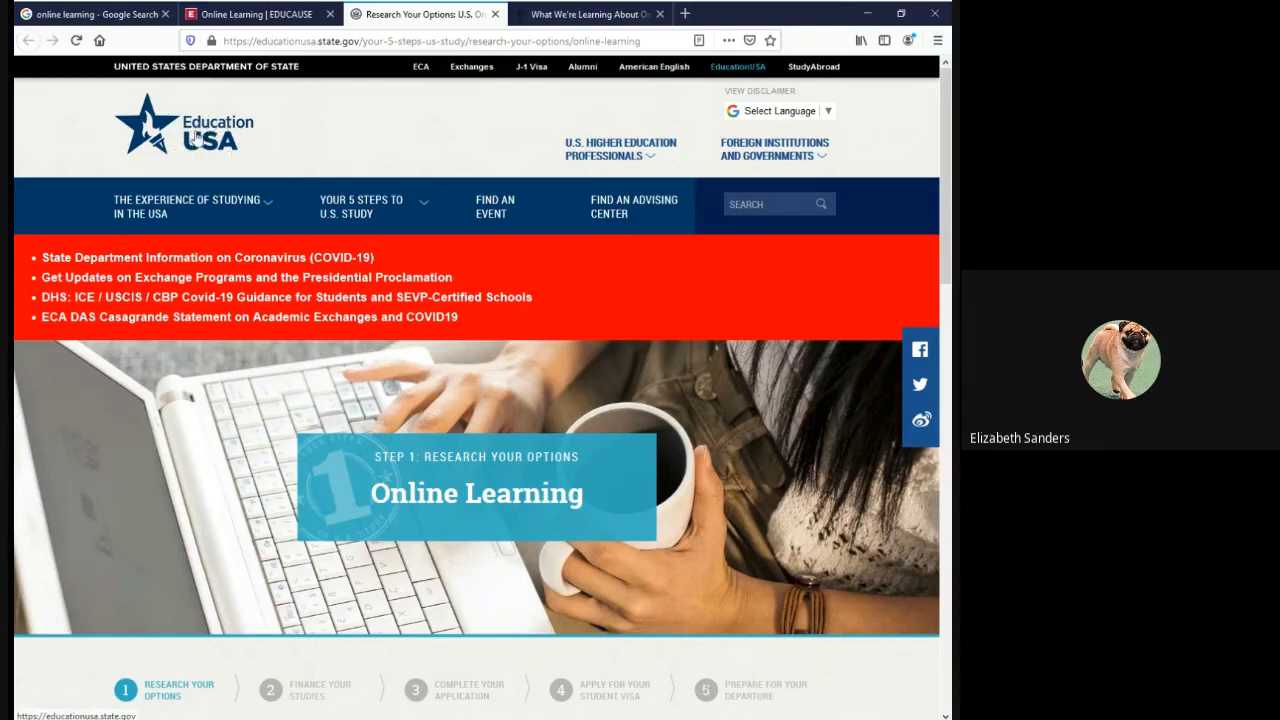
{"action": "mouse_move", "coordinate": [212, 152]}
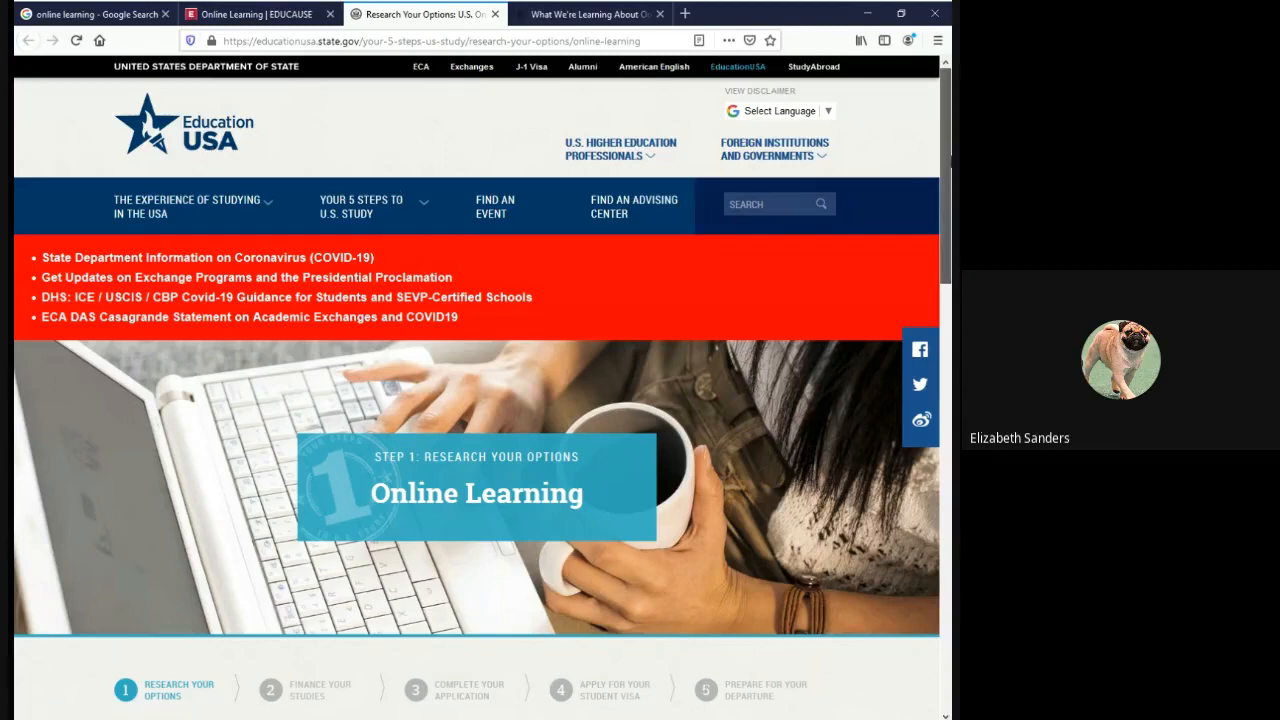
{"action": "scroll", "scroll_direction": "down", "scroll_amount": 3}
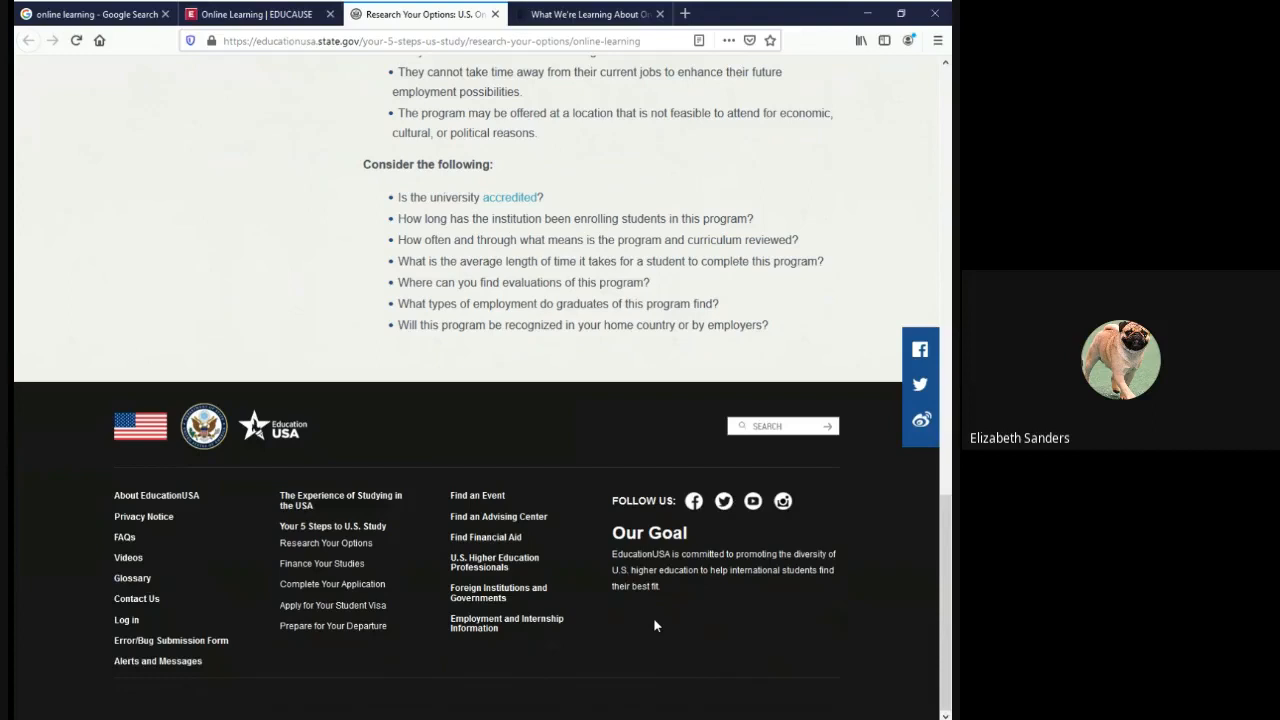
{"action": "mouse_move", "coordinate": [710, 618]}
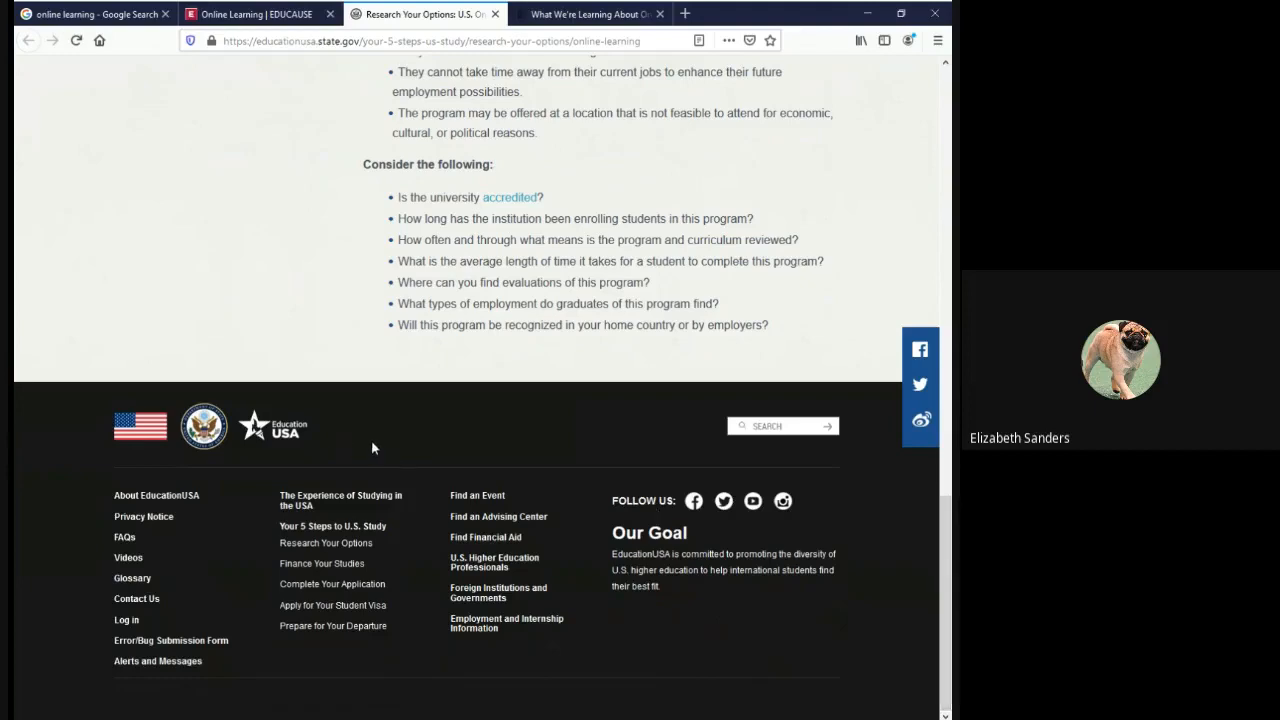
{"action": "scroll", "scroll_direction": "up", "scroll_amount": 3}
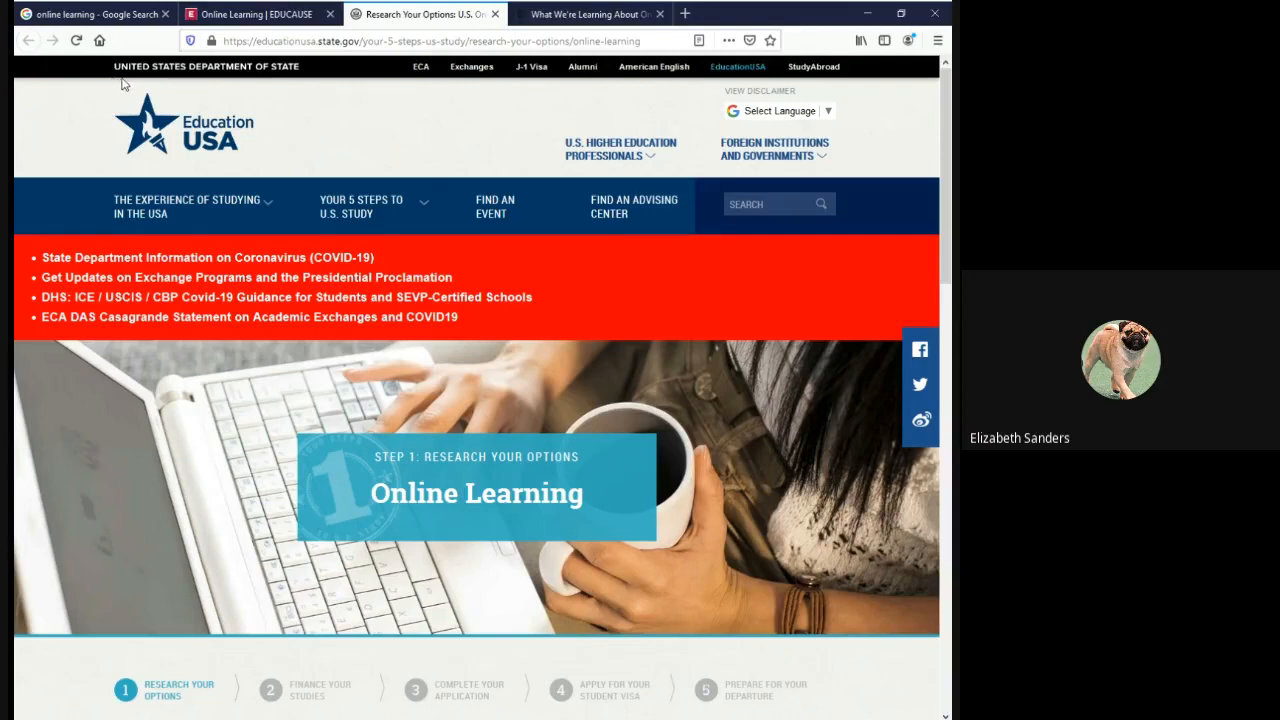
{"action": "mouse_move", "coordinate": [292, 76]}
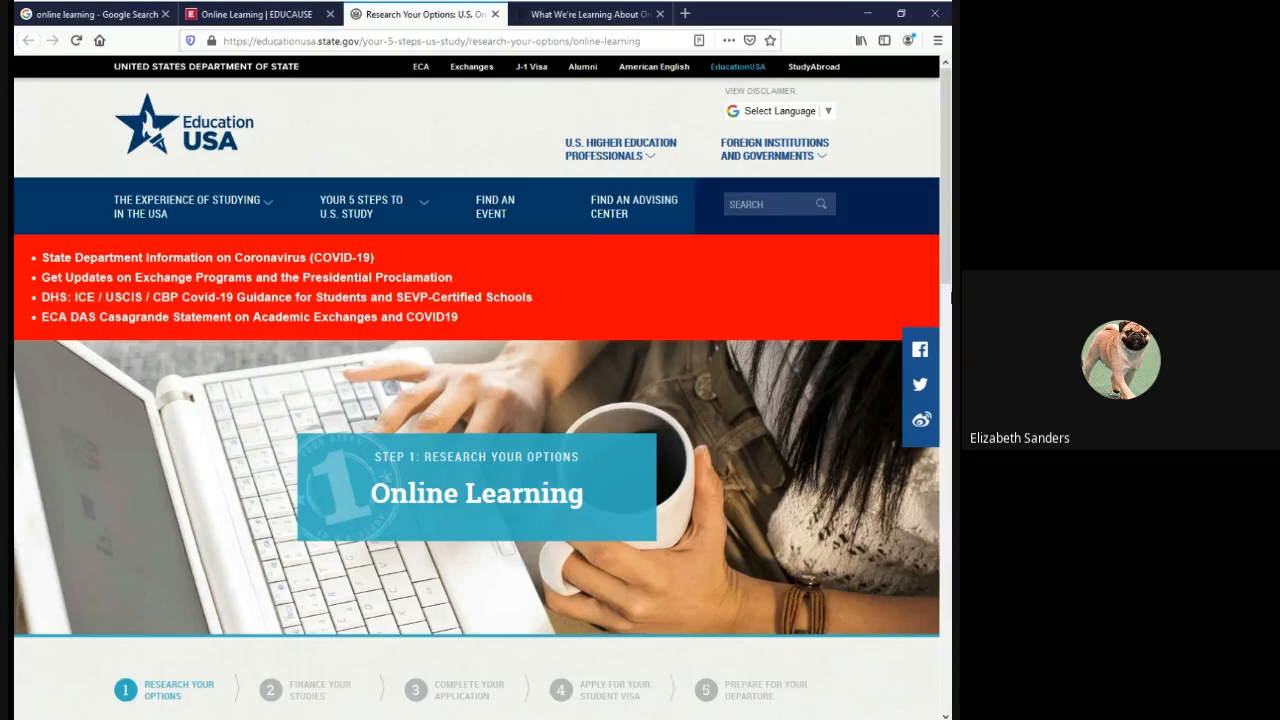
{"action": "scroll", "scroll_direction": "down", "scroll_amount": 3}
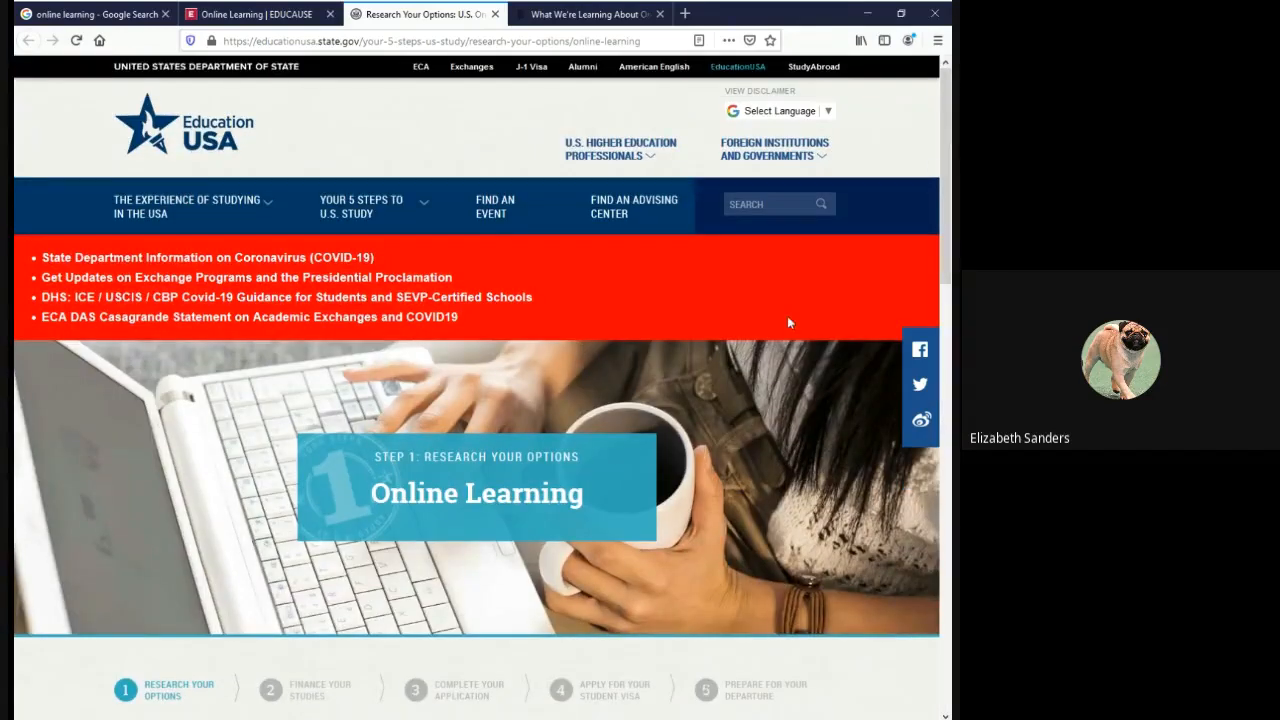
{"action": "mouse_move", "coordinate": [648, 422]}
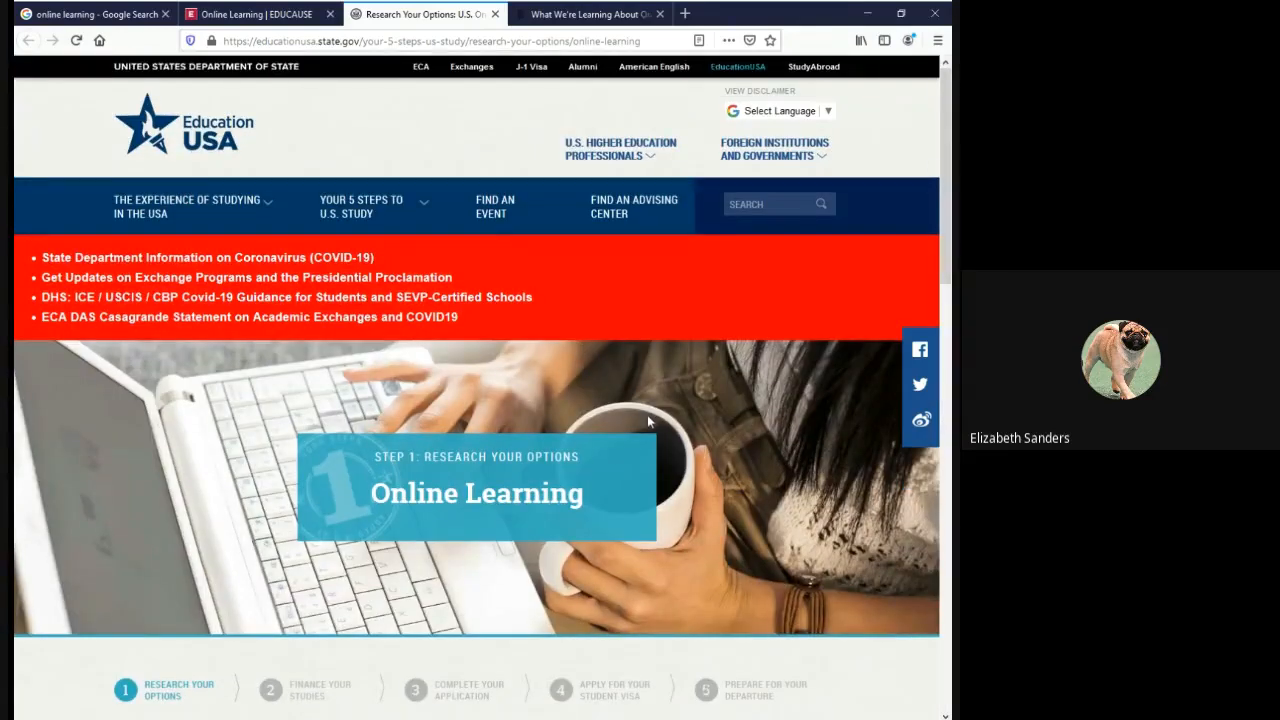
Switch to the New York Times article tab and scroll to its byline and date.
{"action": "left_click", "coordinate": [590, 12]}
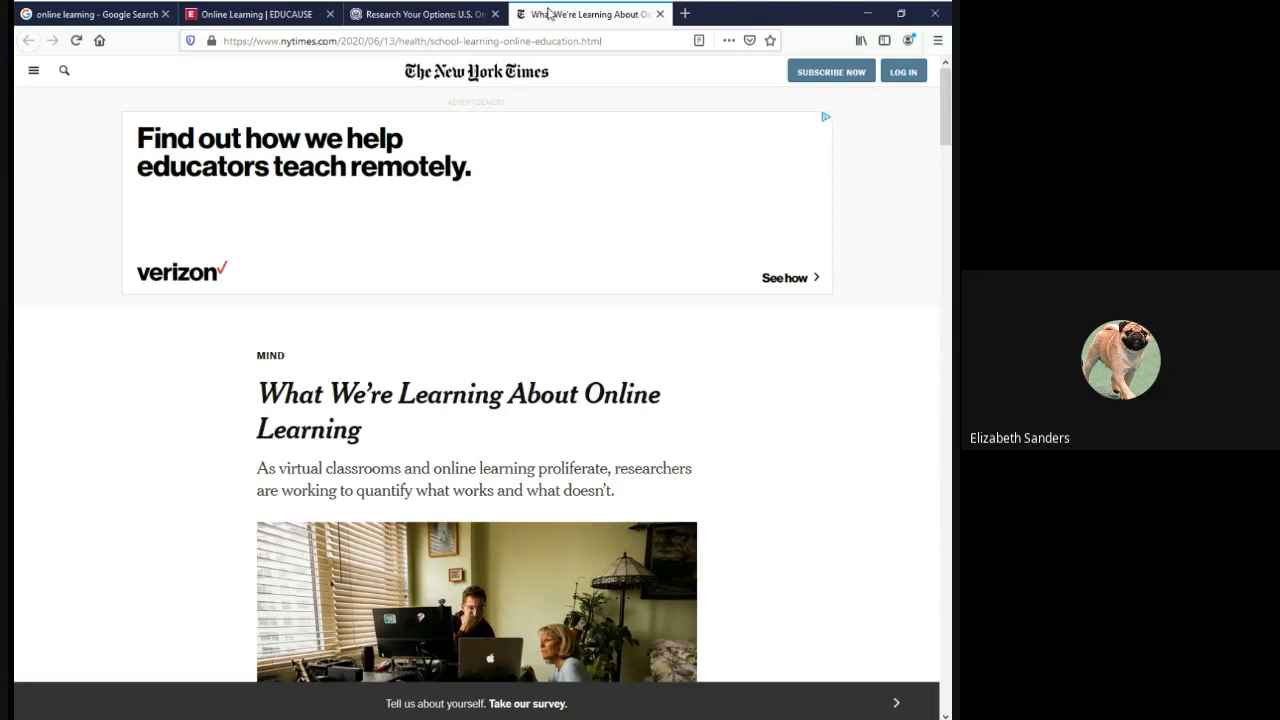
{"action": "mouse_move", "coordinate": [16, 404]}
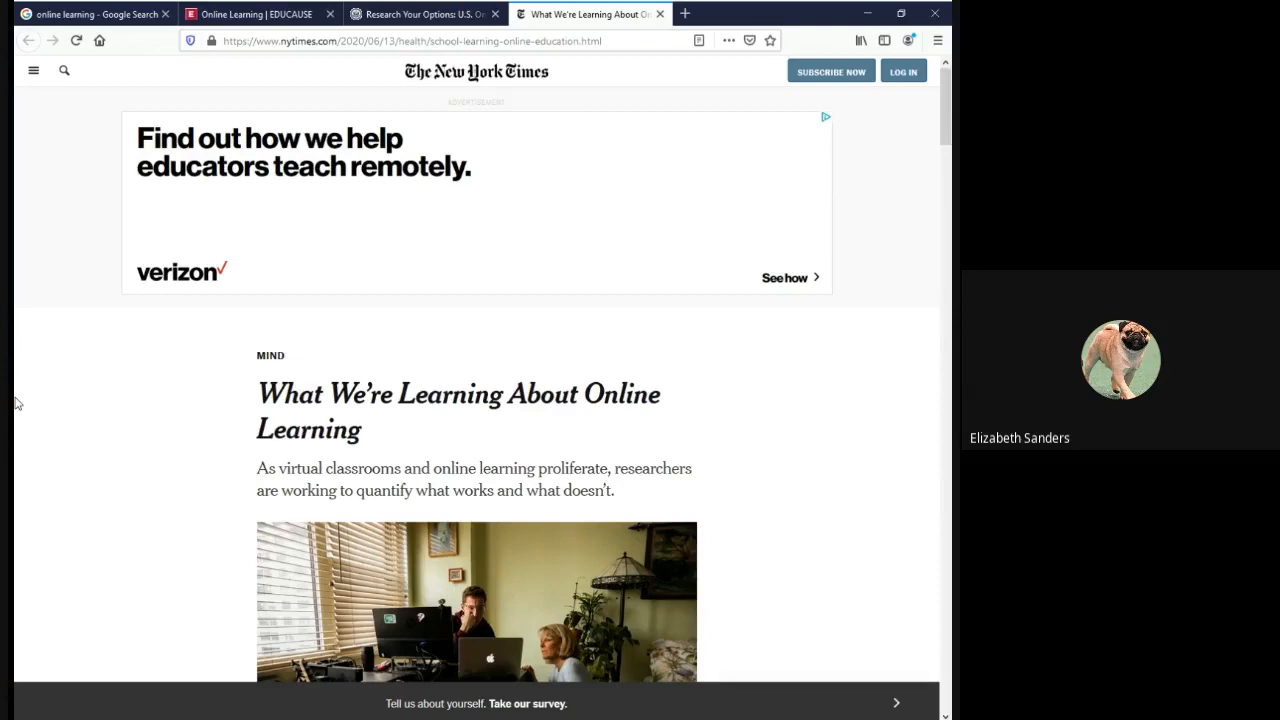
{"action": "mouse_move", "coordinate": [360, 462]}
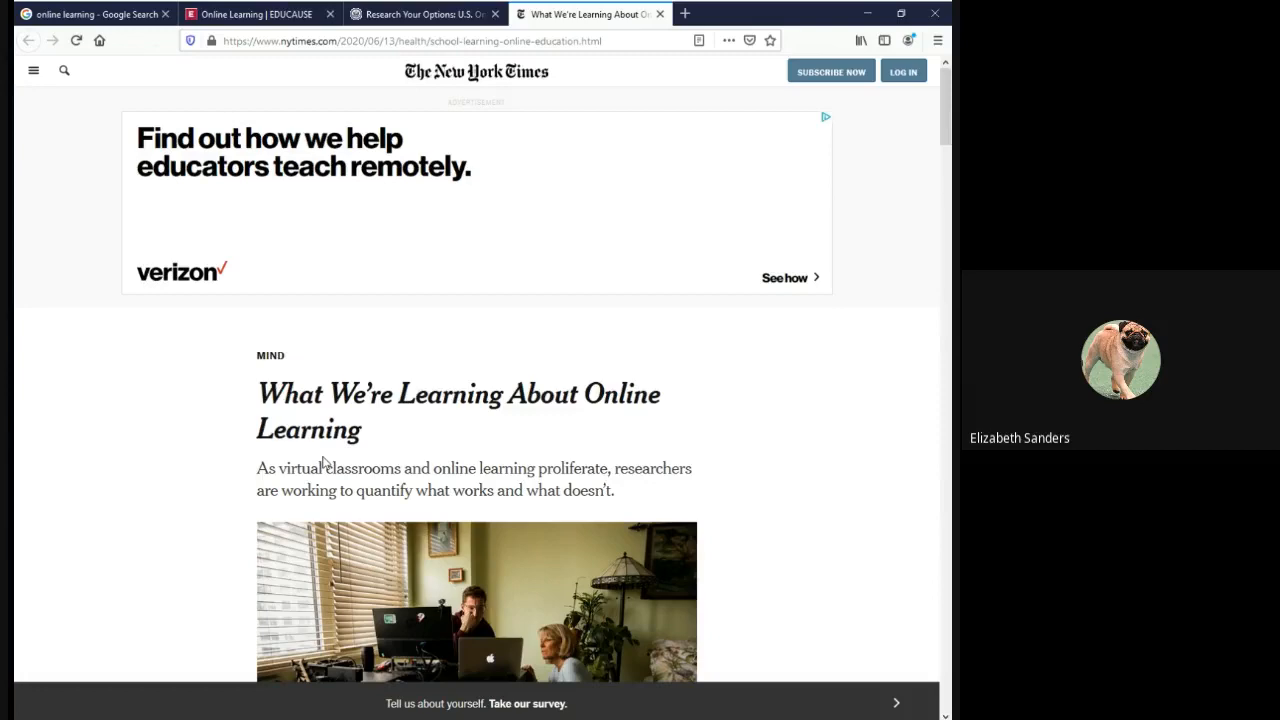
{"action": "mouse_move", "coordinate": [528, 136]}
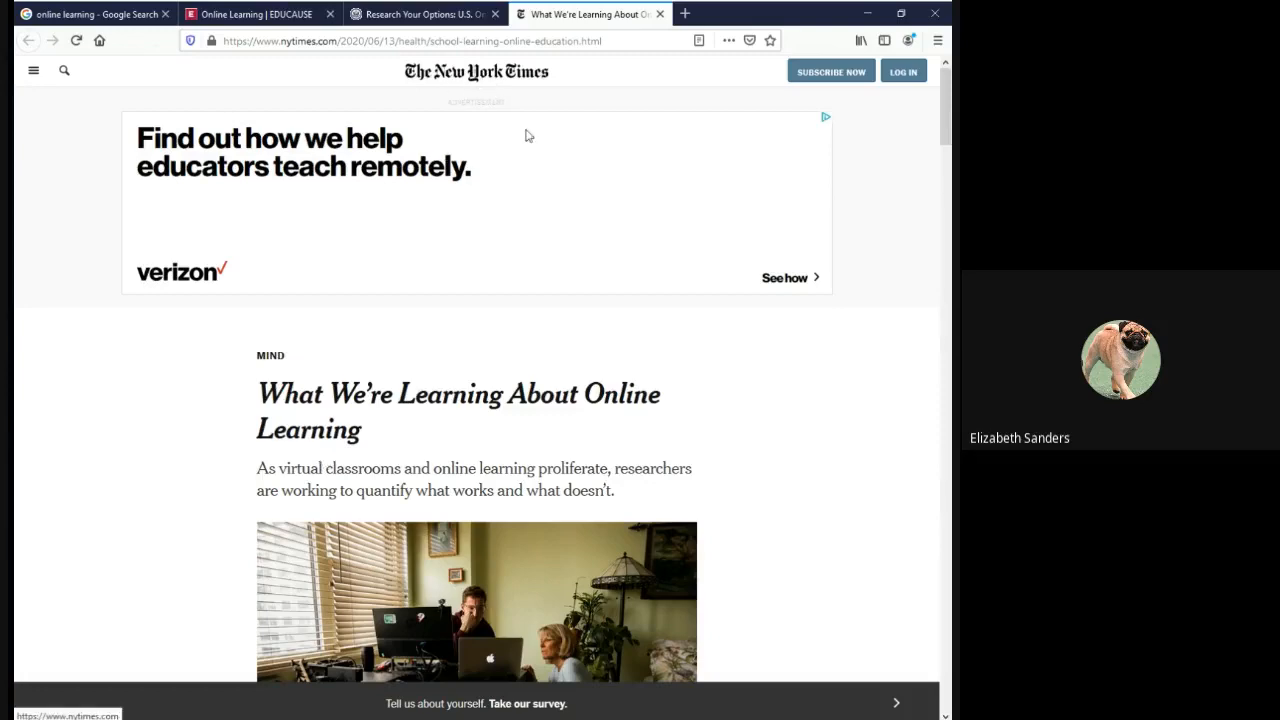
{"action": "scroll", "scroll_direction": "down", "scroll_amount": 3}
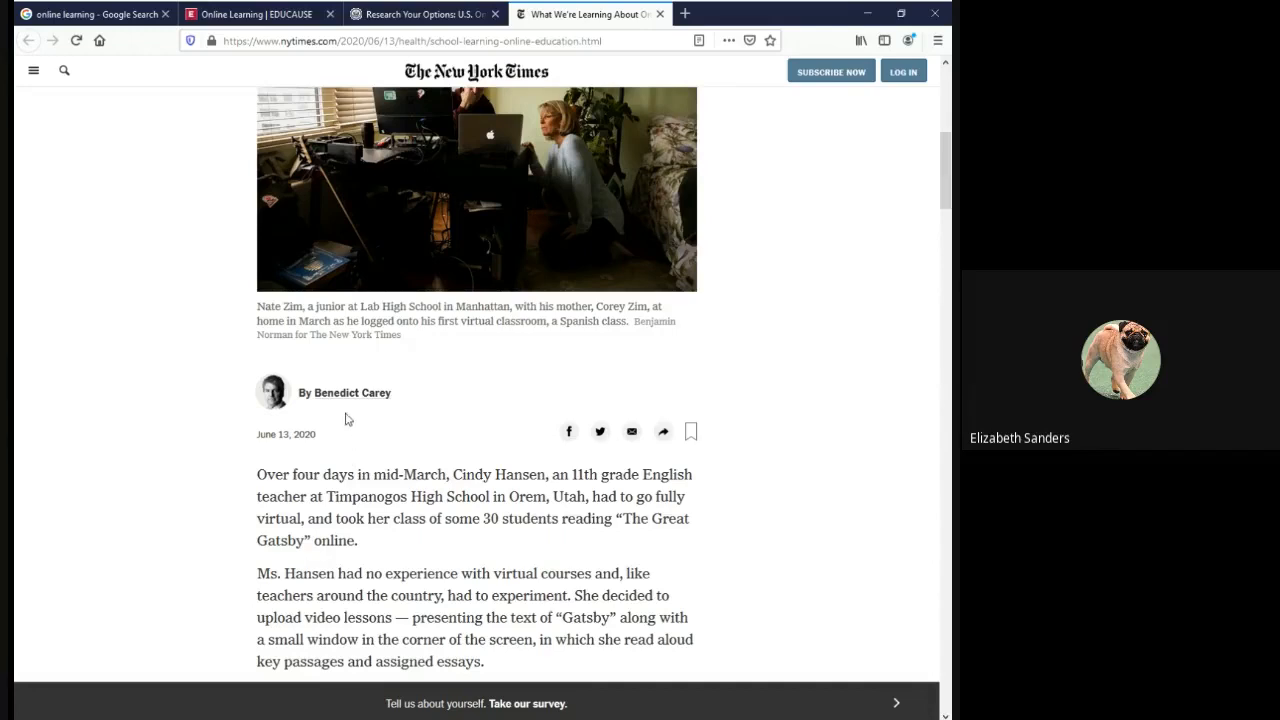
{"action": "mouse_move", "coordinate": [340, 408]}
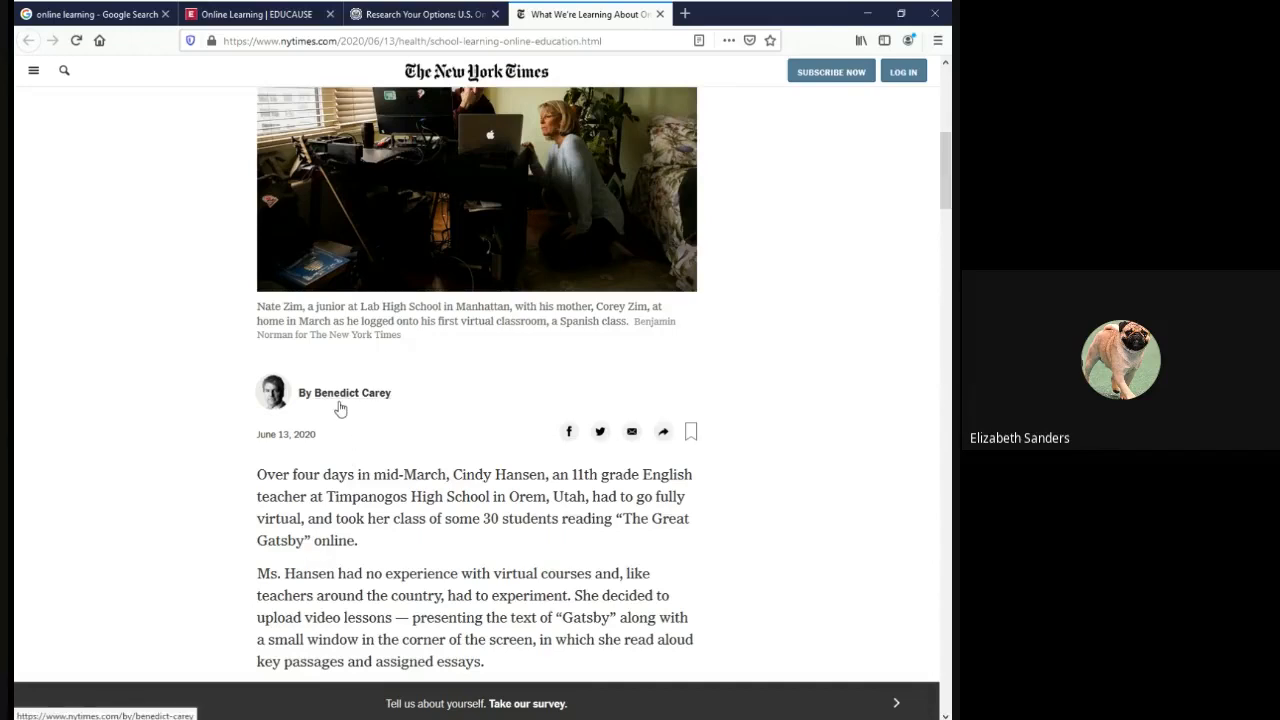
Highlight the June 13, 2020 publication date and skim down toward the article's end.
{"action": "double_click", "coordinate": [304, 434]}
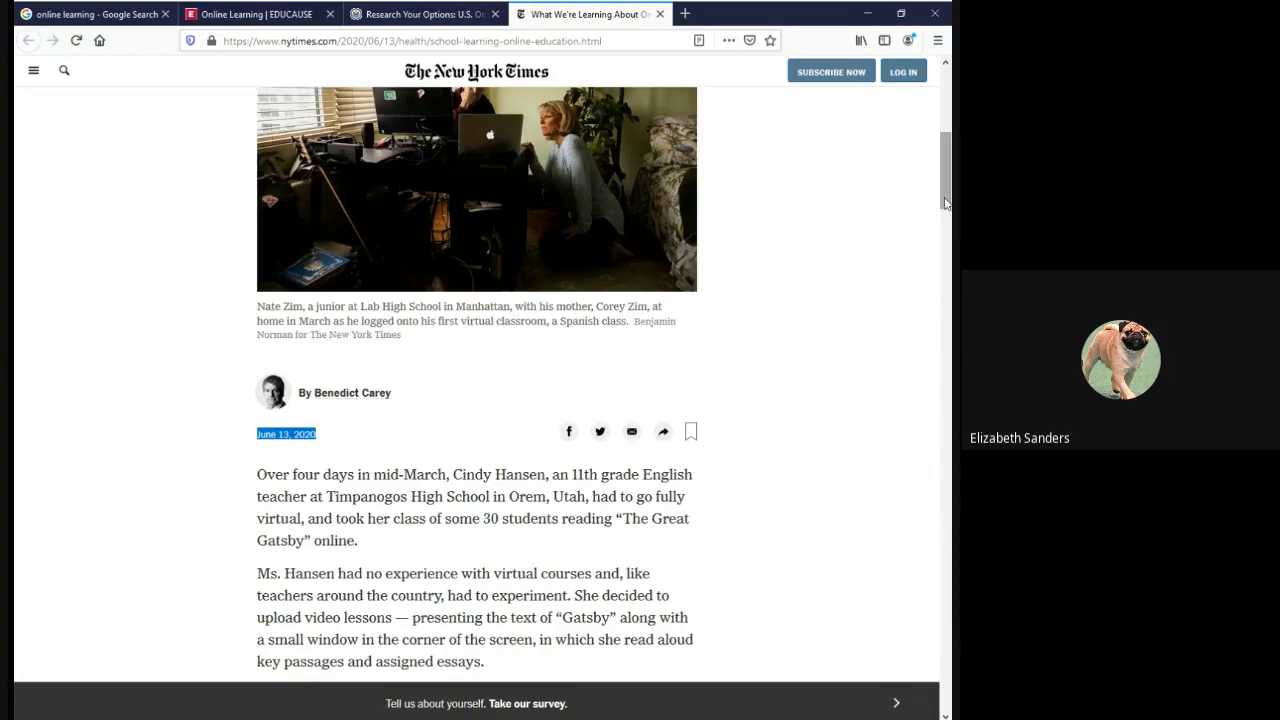
{"action": "scroll", "scroll_direction": "down", "scroll_amount": 3}
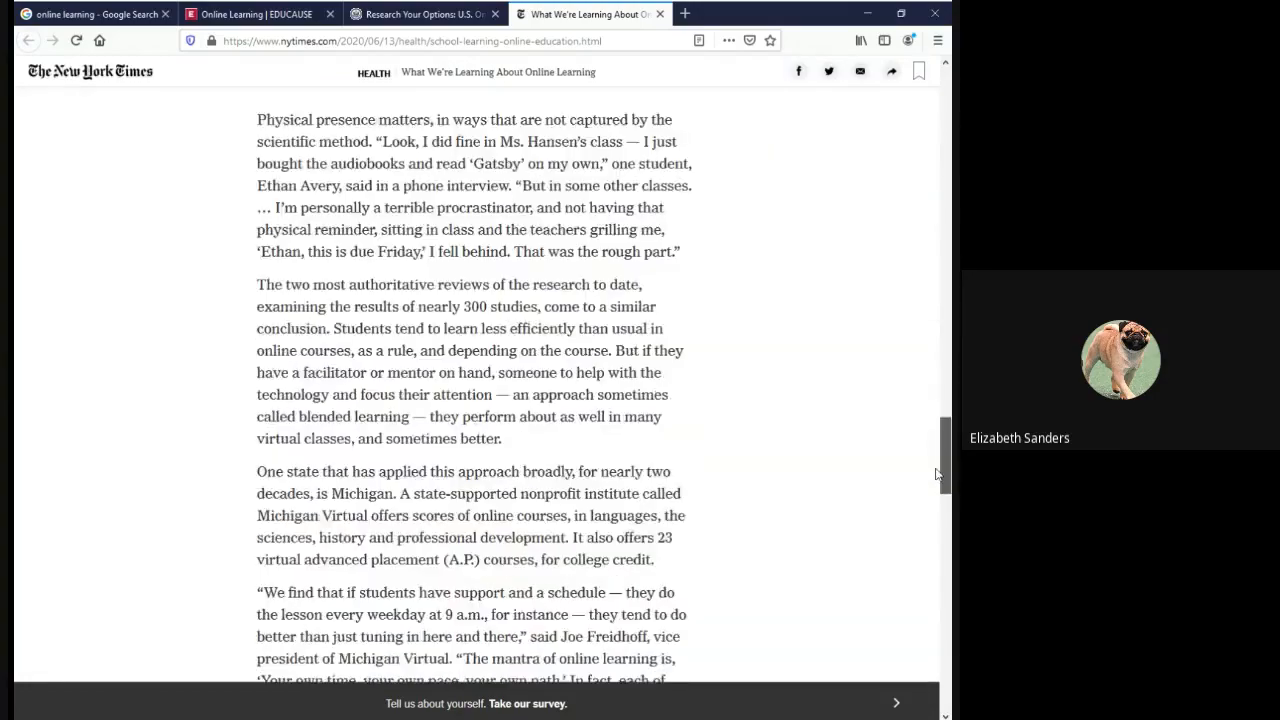
{"action": "scroll", "scroll_direction": "down", "scroll_amount": 3}
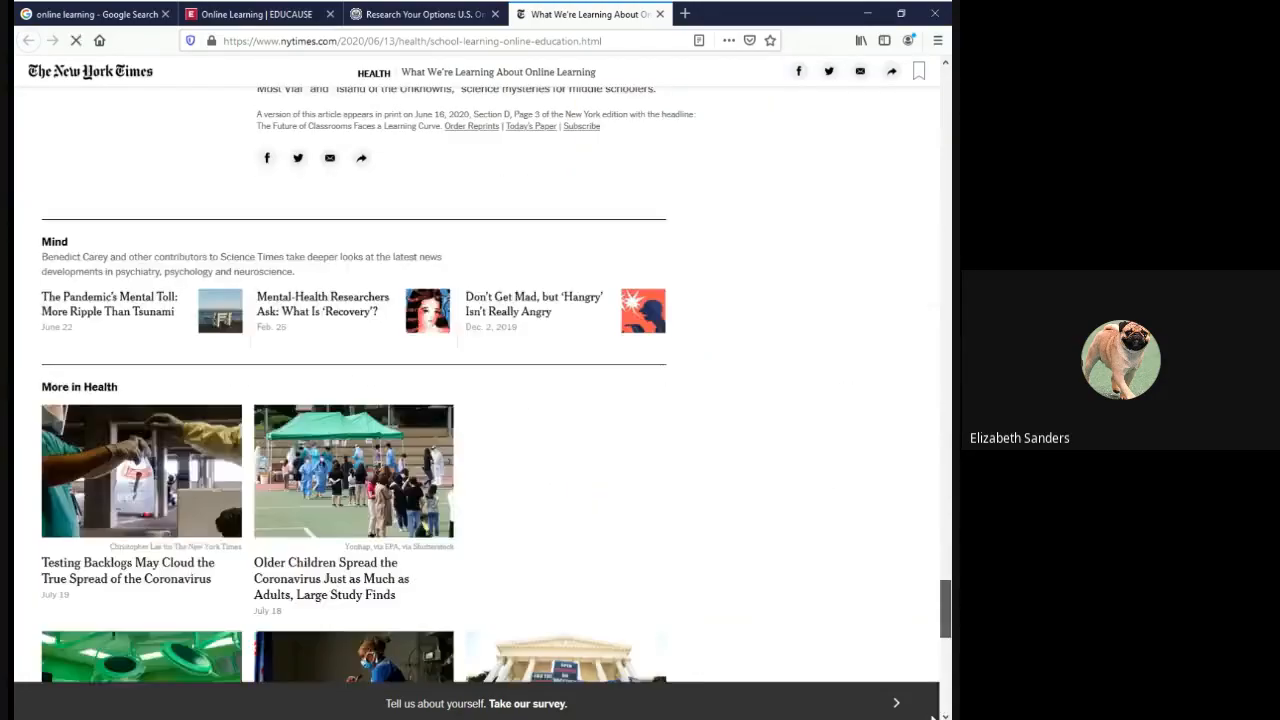
{"action": "scroll", "scroll_direction": "down", "scroll_amount": 3}
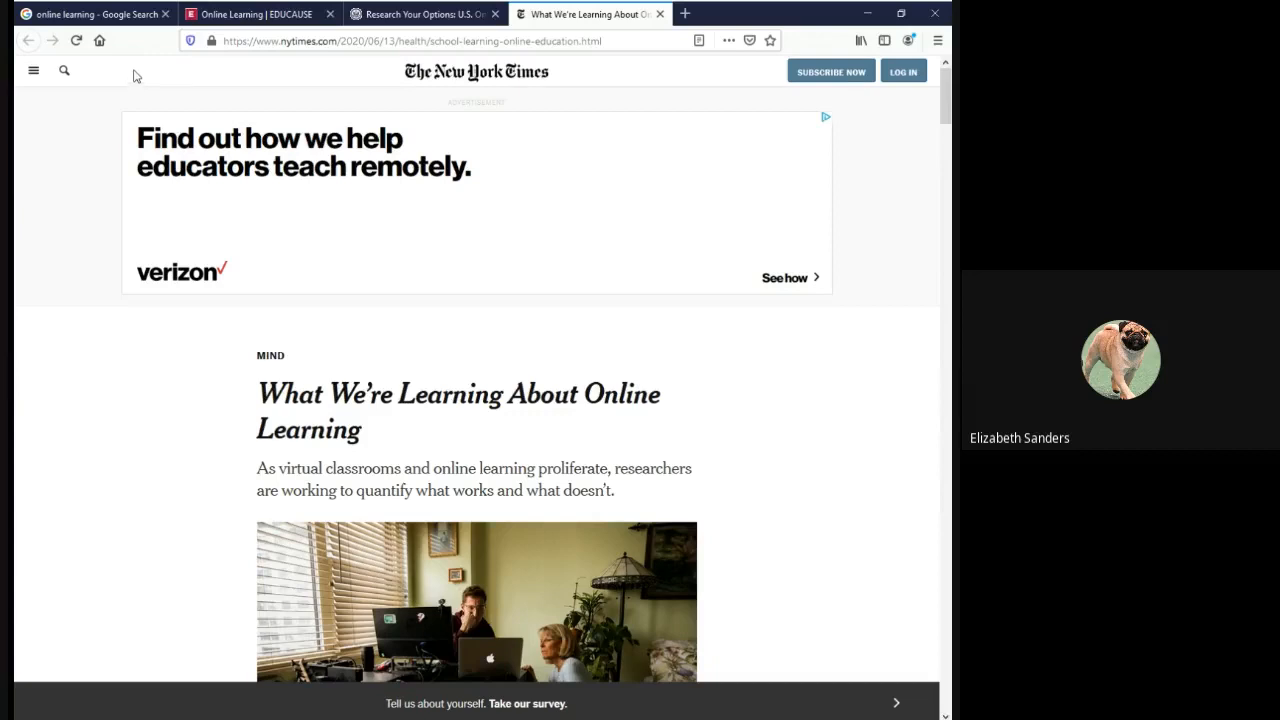
{"action": "mouse_move", "coordinate": [352, 72]}
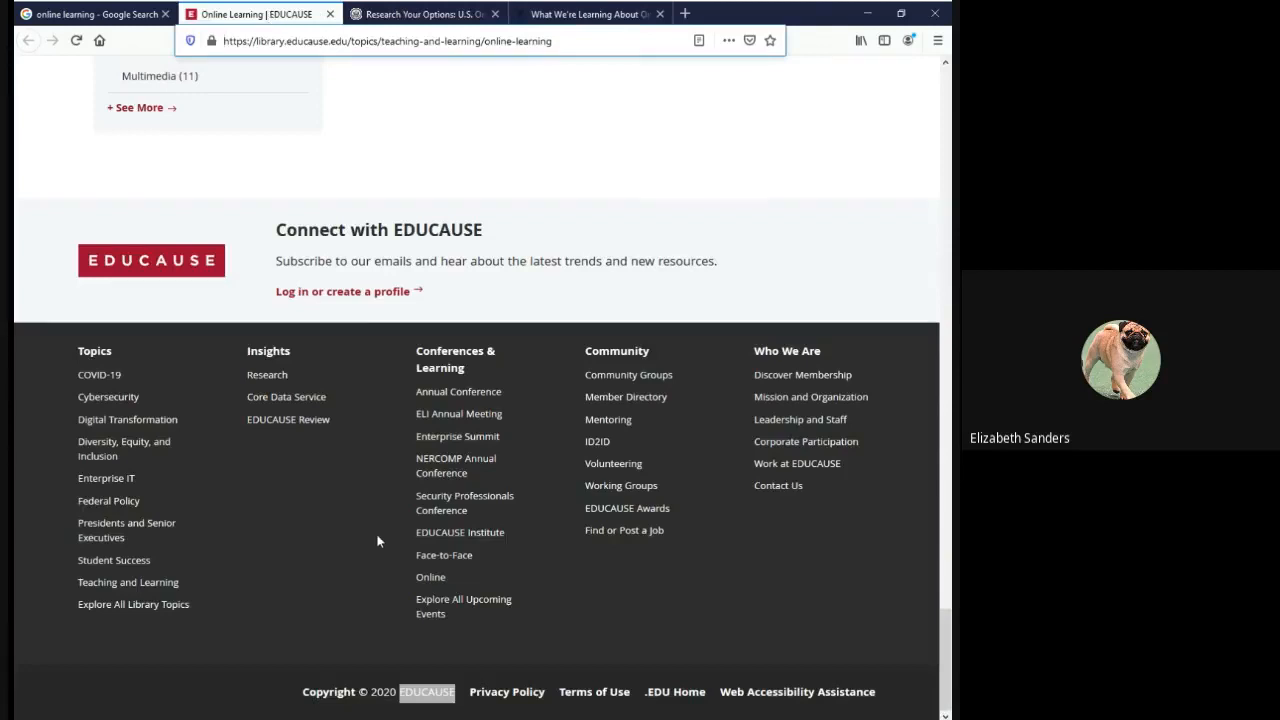
{"action": "mouse_move", "coordinate": [430, 678]}
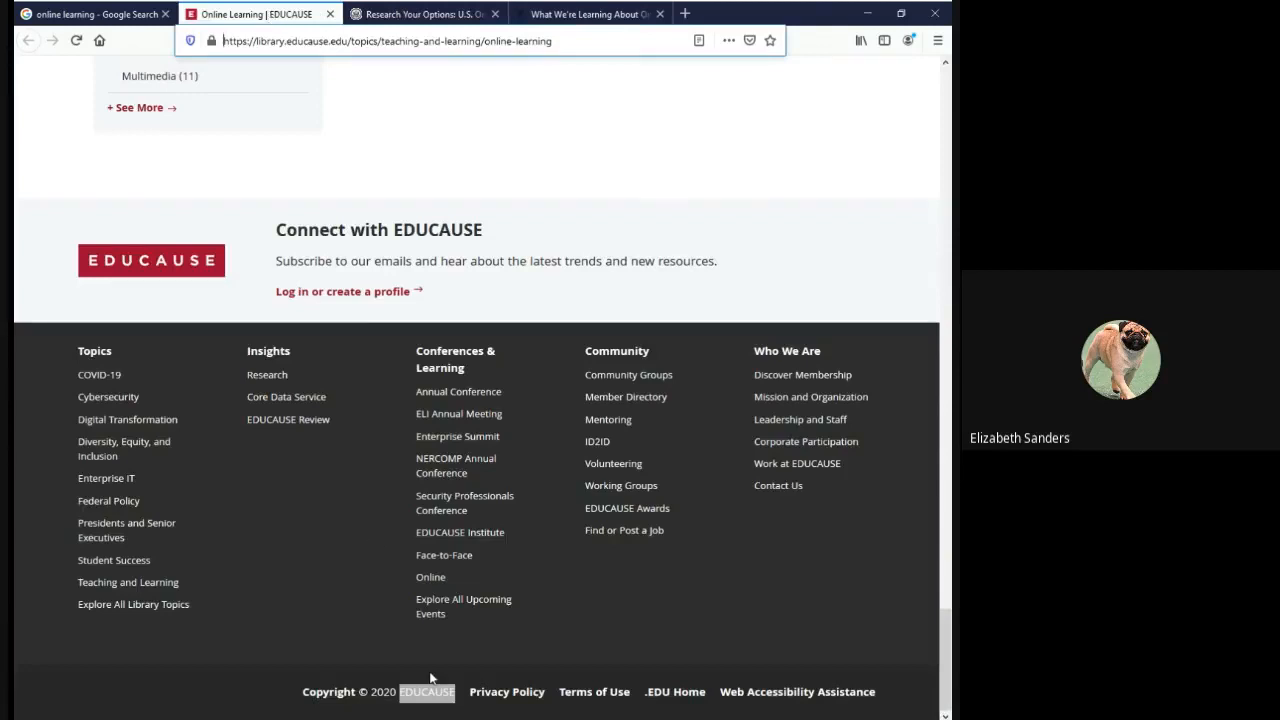